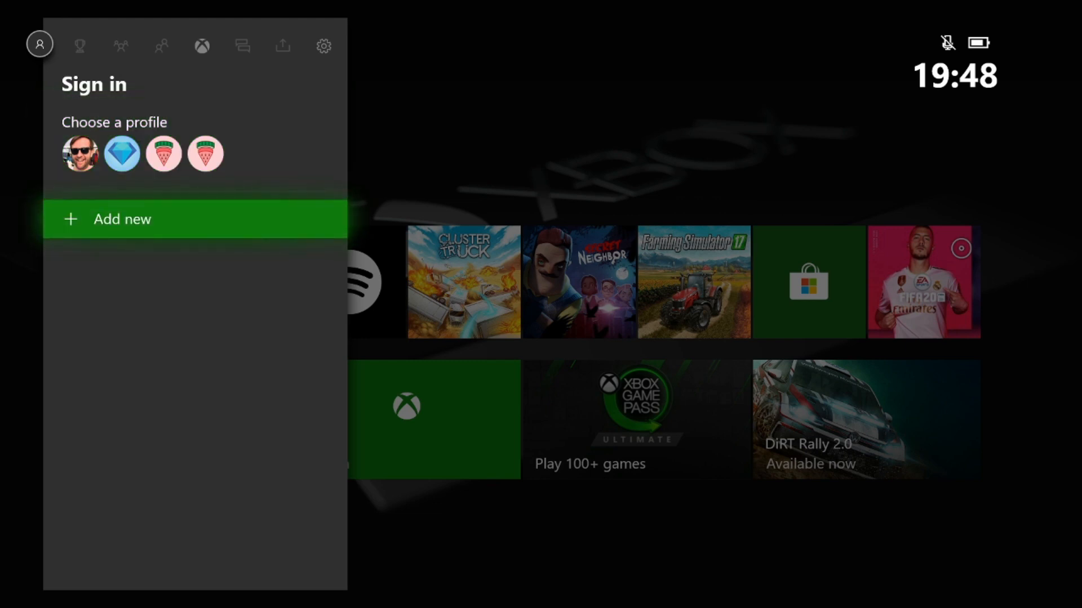
# Select Add new in the Sign in guide panel to reach the Microsoft sign-in screen.
pyautogui.click(196, 219)
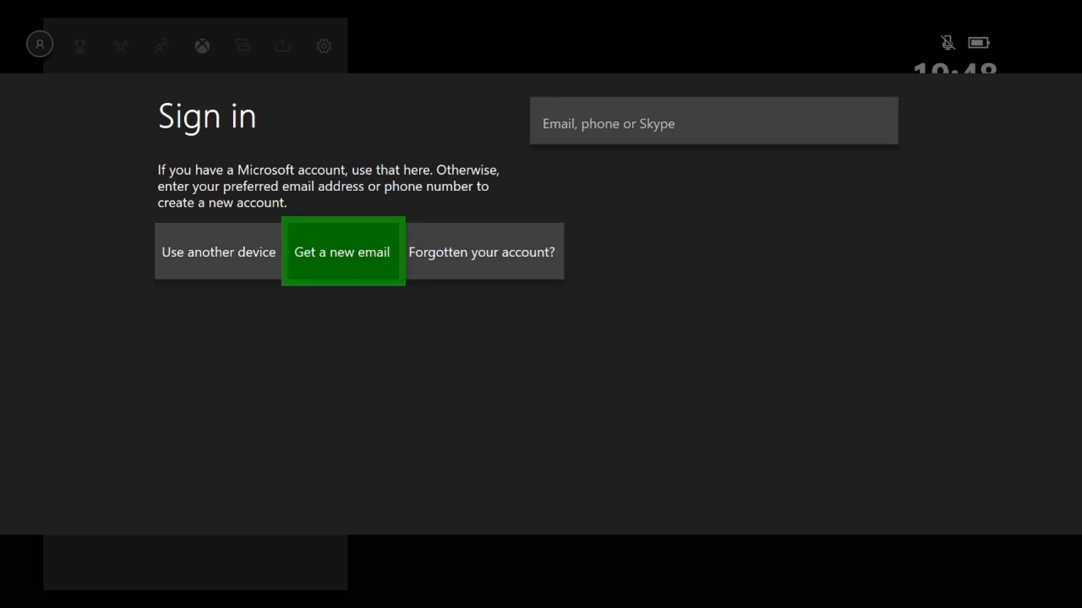
# Choose Get a new email and enter a first username beginning 'ma' with '123'.
pyautogui.click(341, 252)
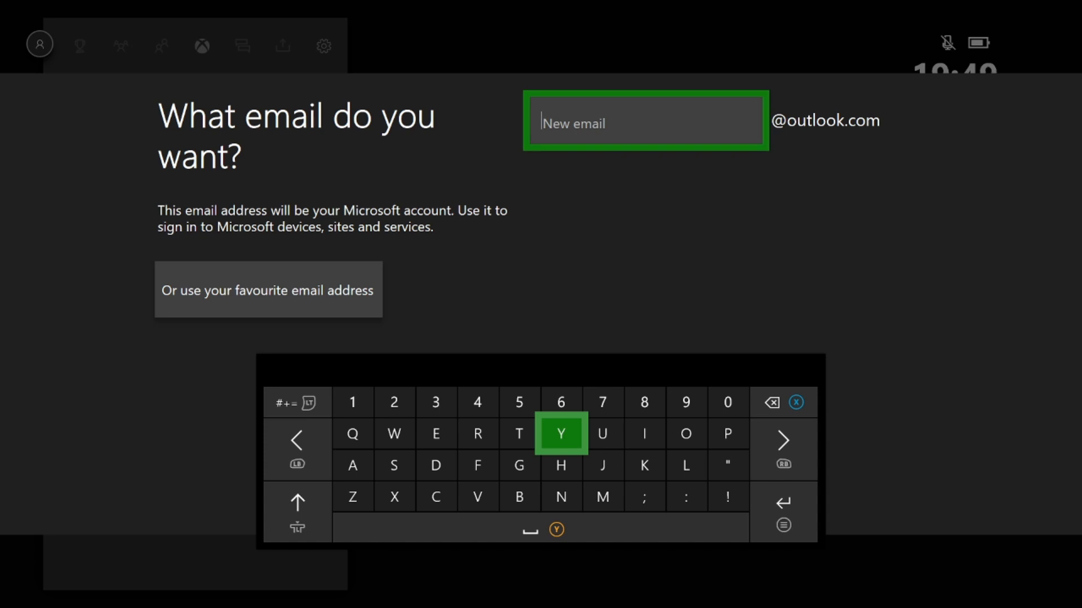
pyautogui.moveTo(476, 465)
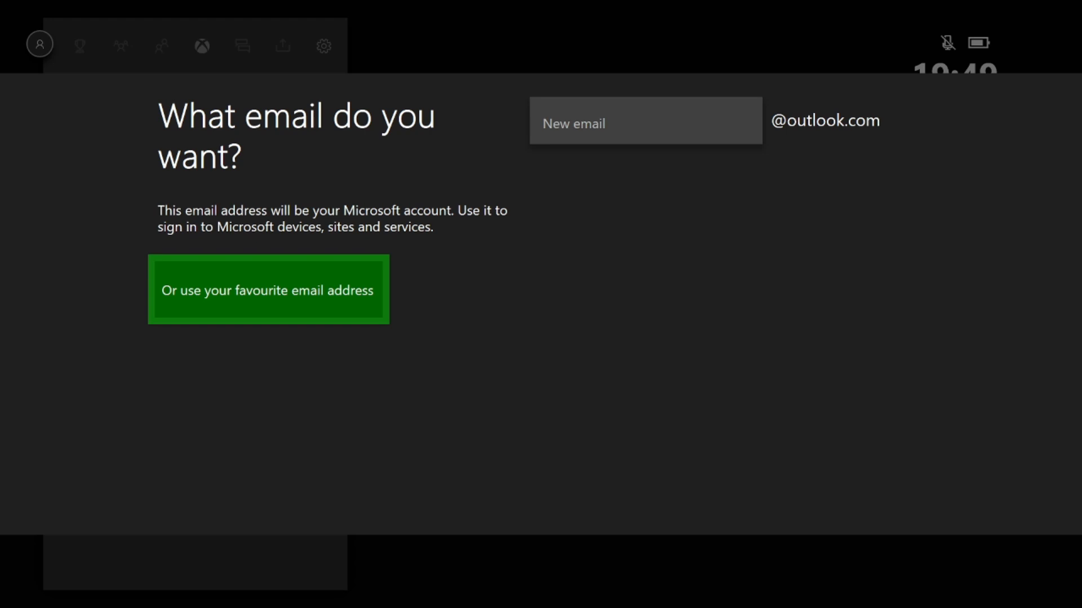
pyautogui.click(644, 120)
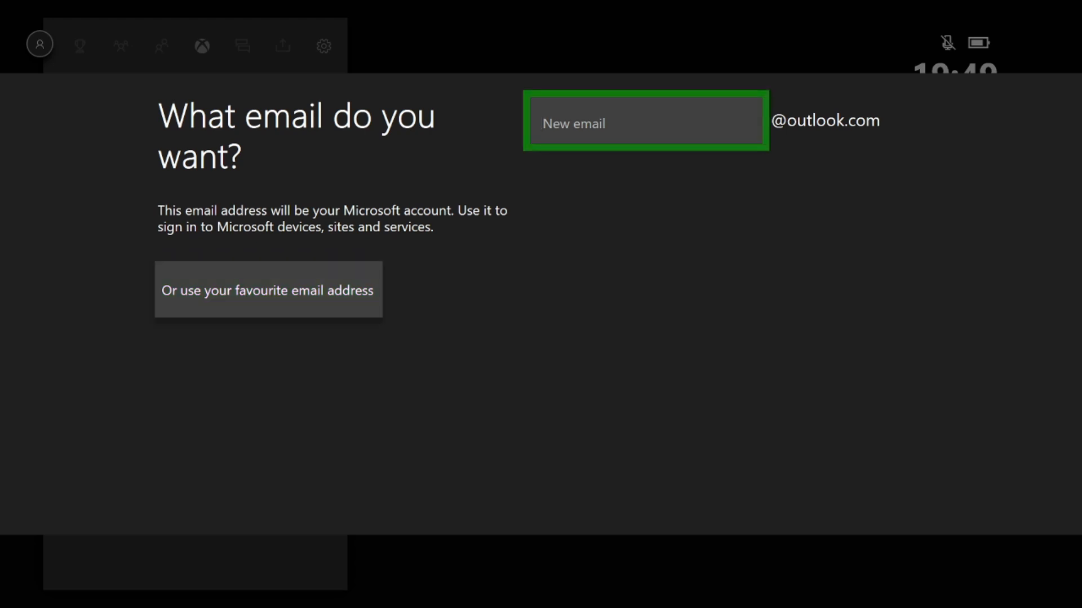
pyautogui.click(645, 120)
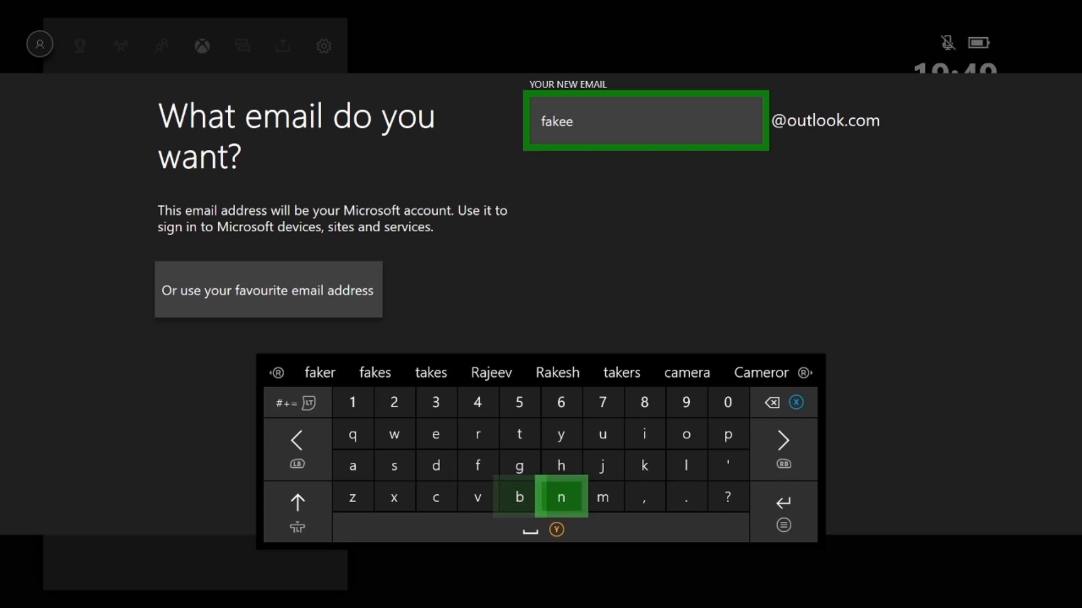
pyautogui.write('ma')
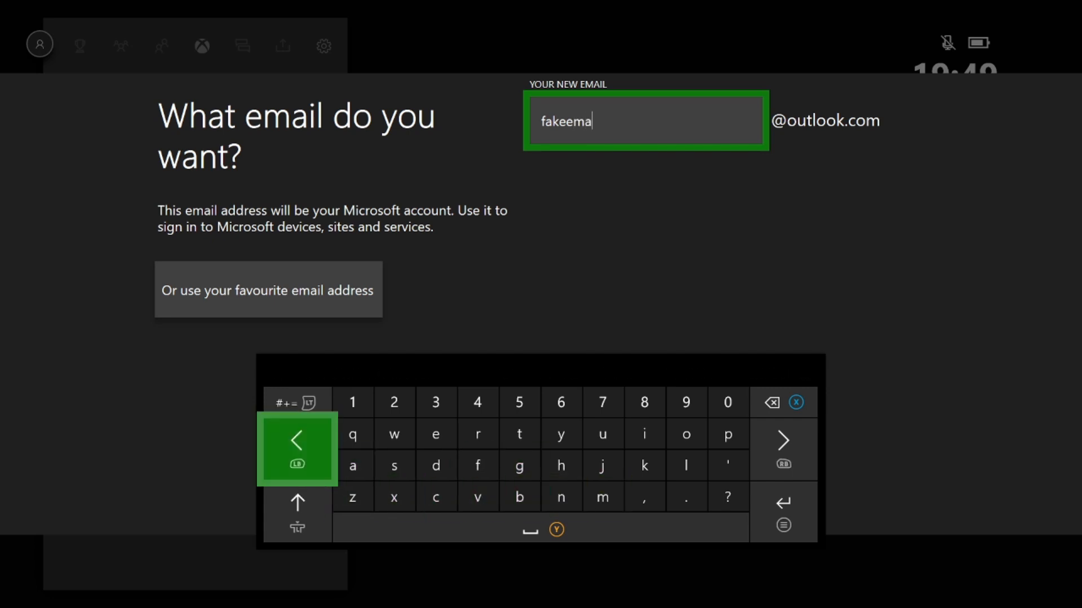
pyautogui.click(477, 466)
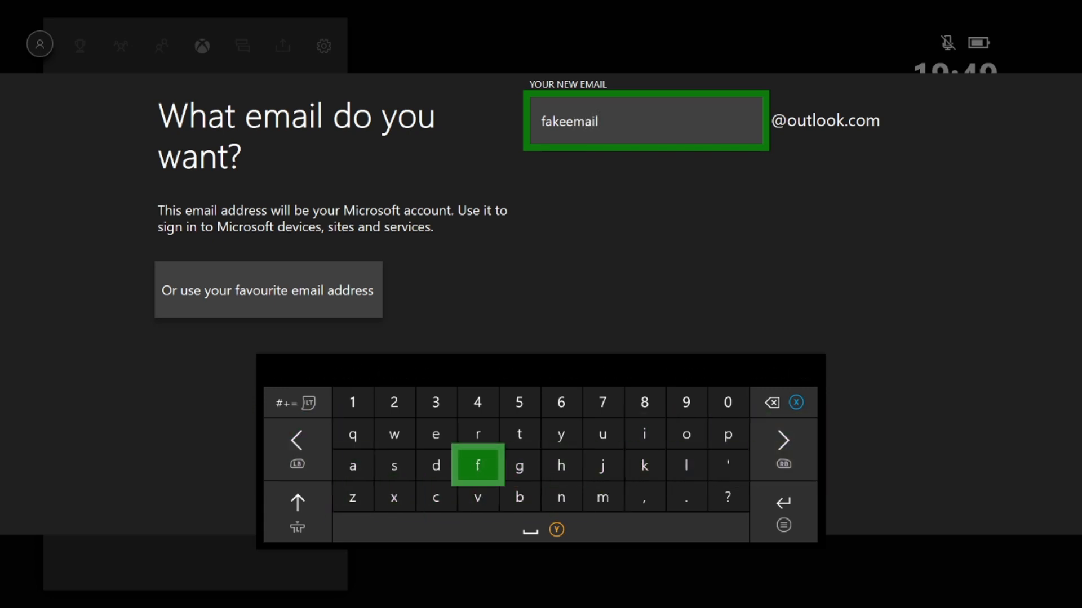
pyautogui.write('123')
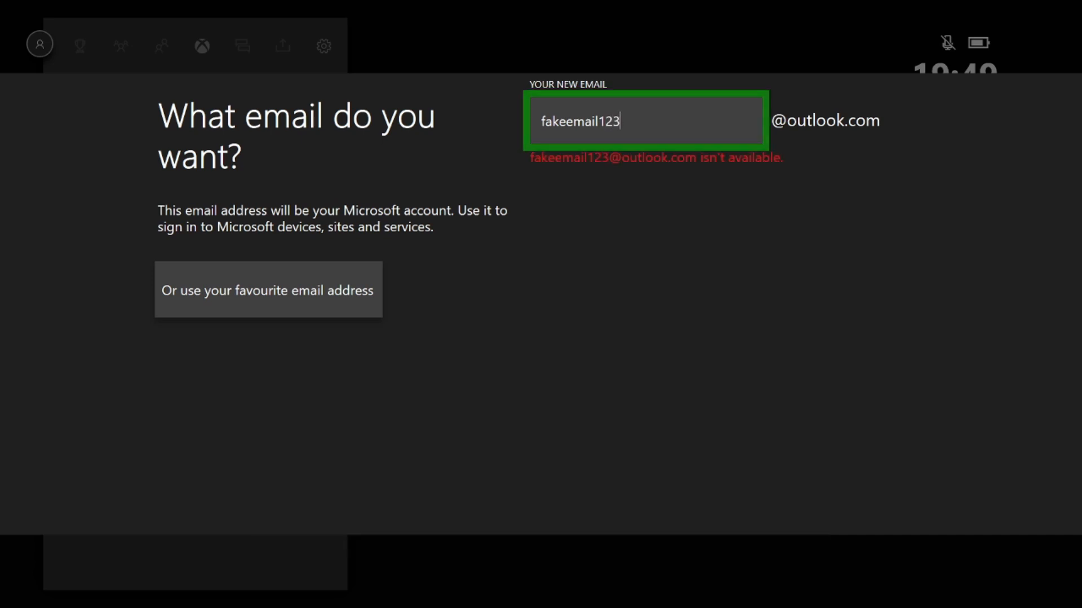
# Erase the unavailable address, enter a different username and continue.
pyautogui.click(645, 120)
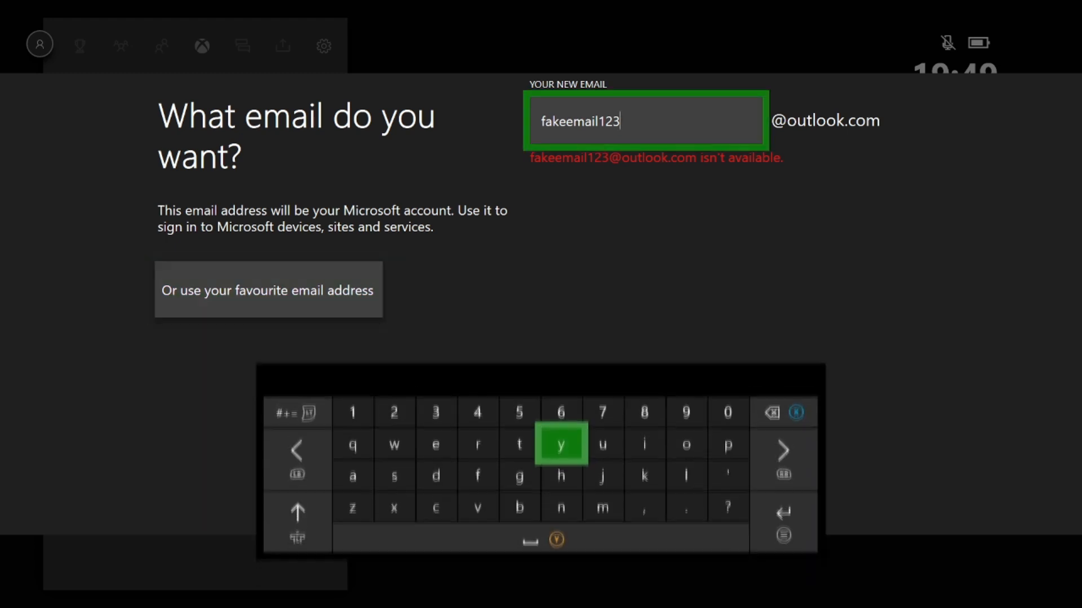
pyautogui.click(781, 402)
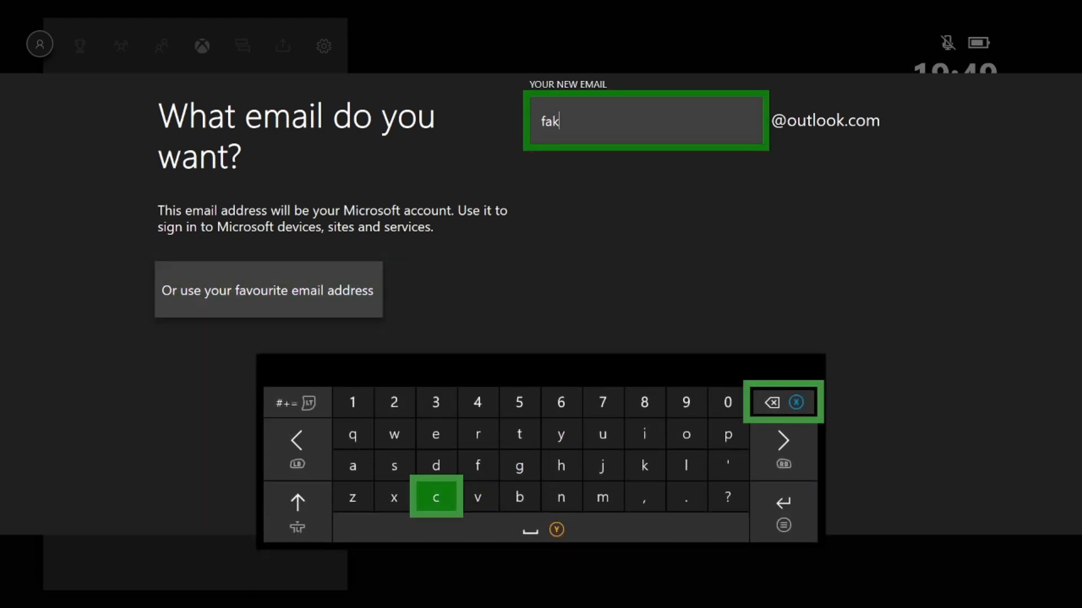
pyautogui.click(781, 402)
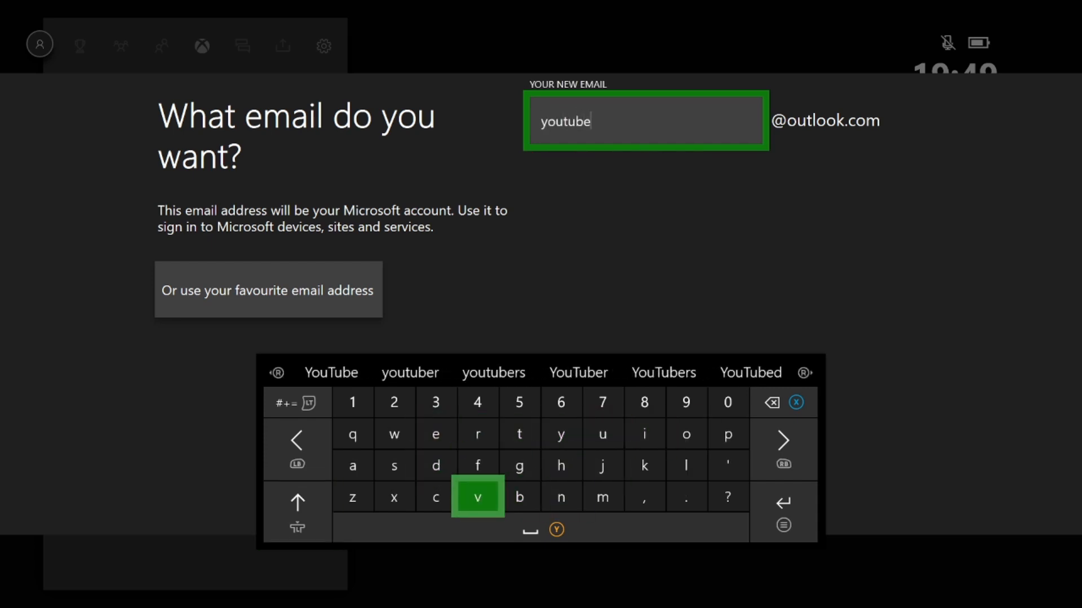
pyautogui.click(560, 435)
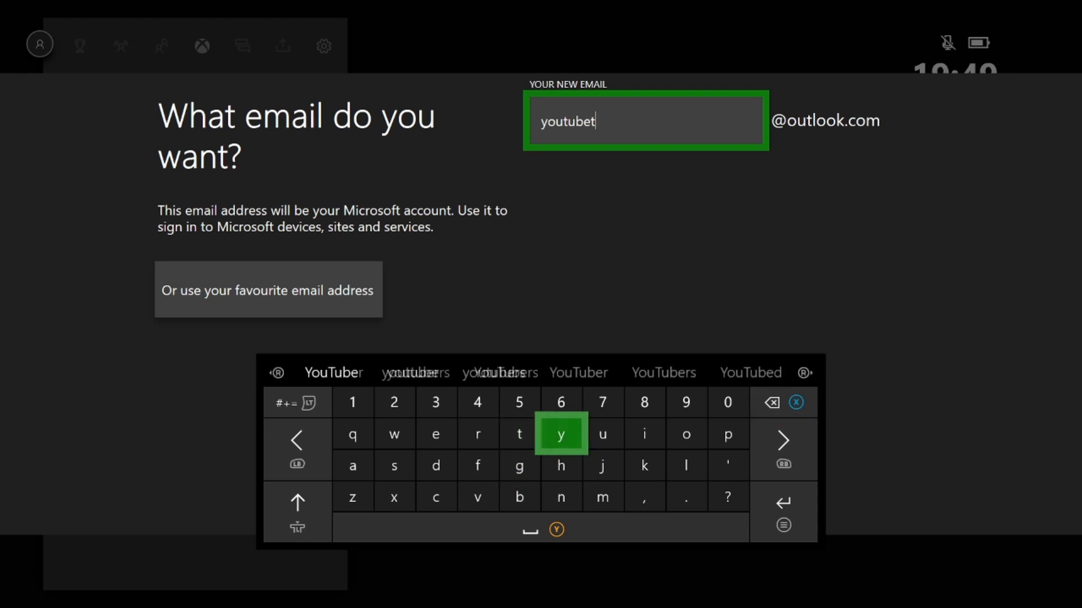
pyautogui.click(602, 434)
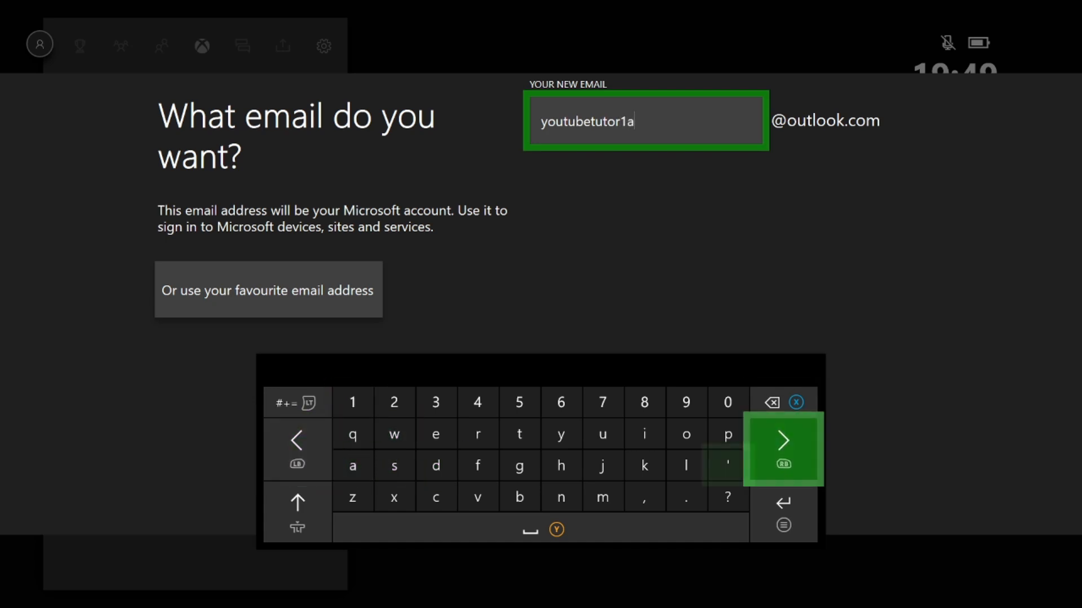
pyautogui.click(781, 441)
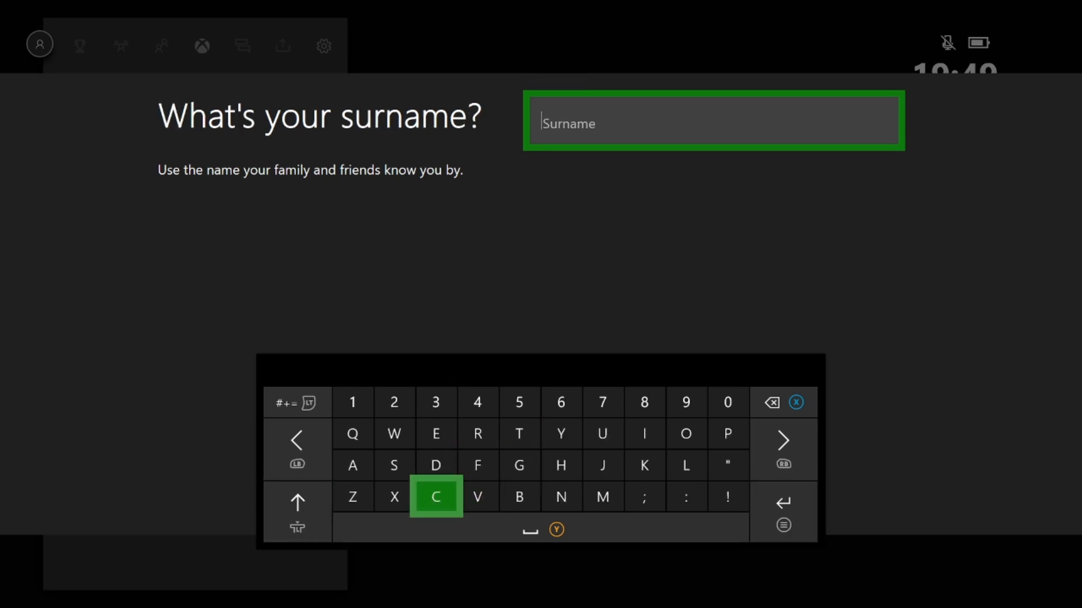
# Supply the surname, then enter the new account password twice.
pyautogui.write('a')
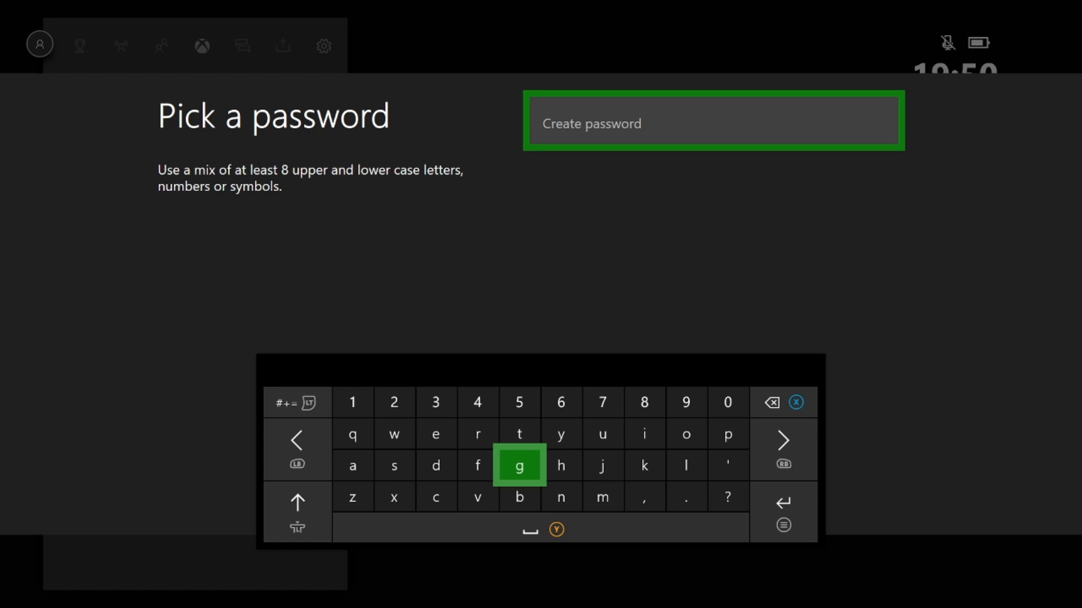
pyautogui.click(713, 123)
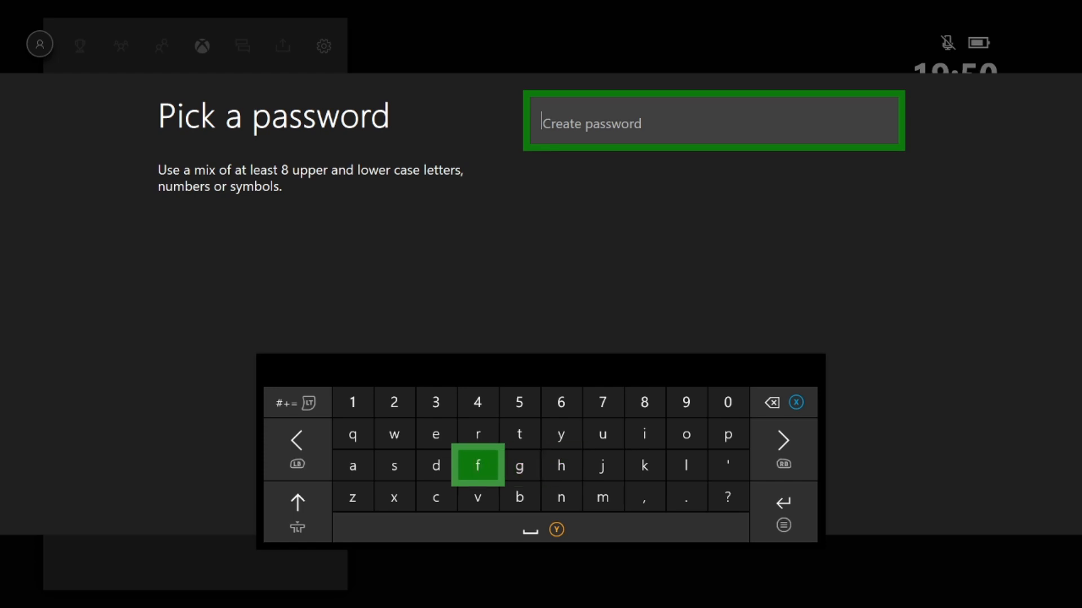
pyautogui.click(477, 465)
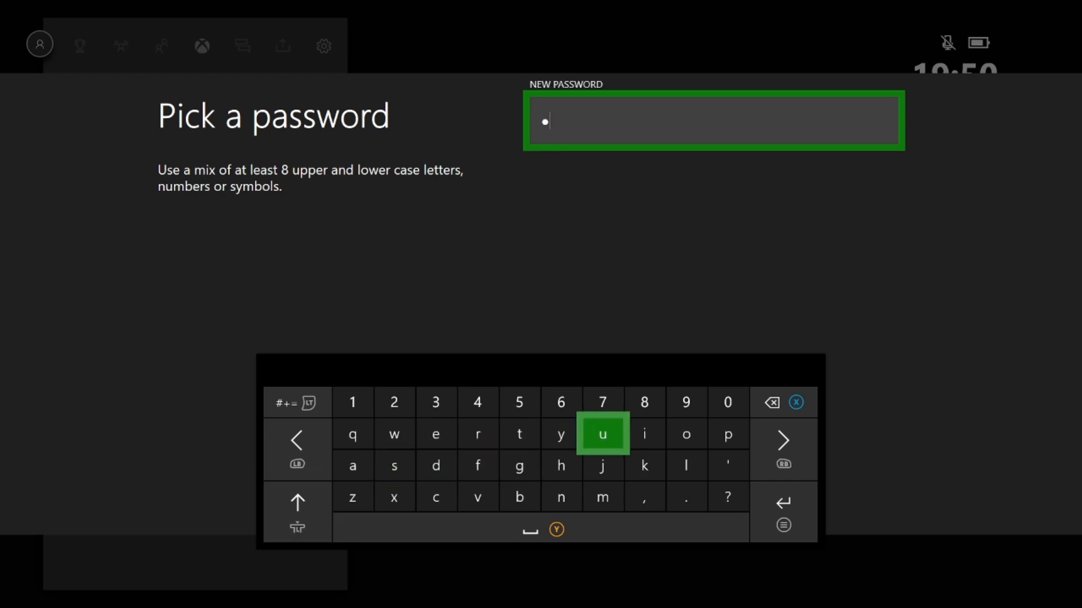
pyautogui.click(519, 434)
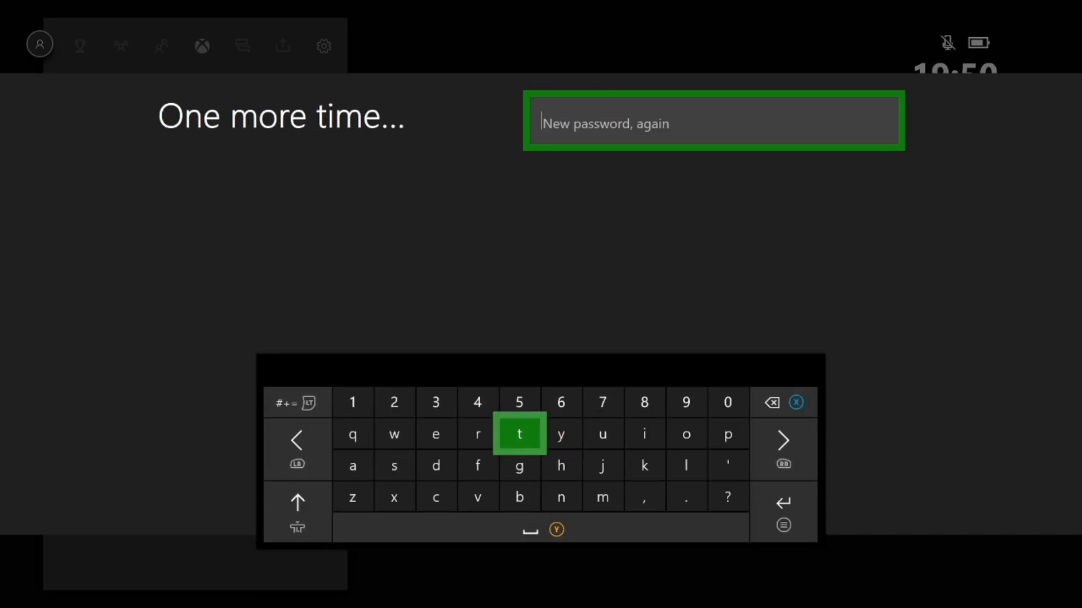
pyautogui.click(519, 433)
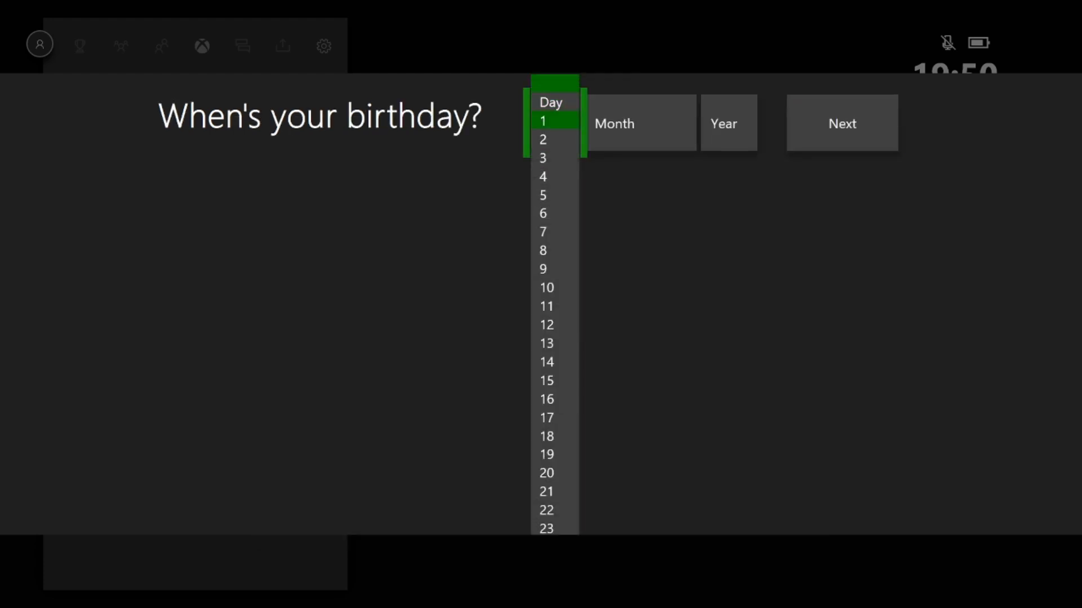
# Pick day 9, month October and year 2001 in the birthday dropdowns and confirm.
pyautogui.click(544, 268)
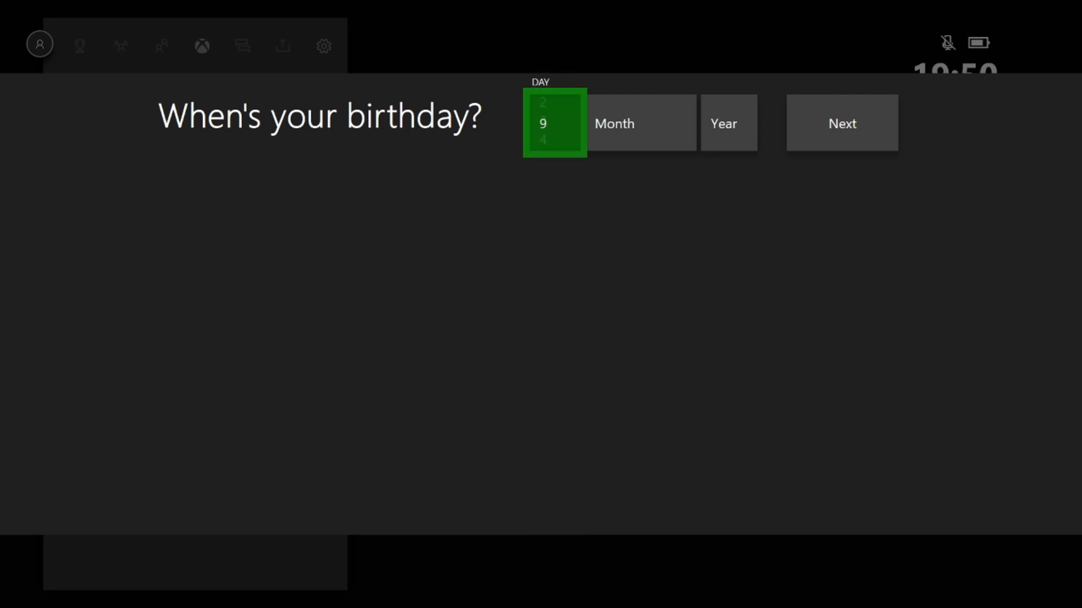
pyautogui.click(640, 123)
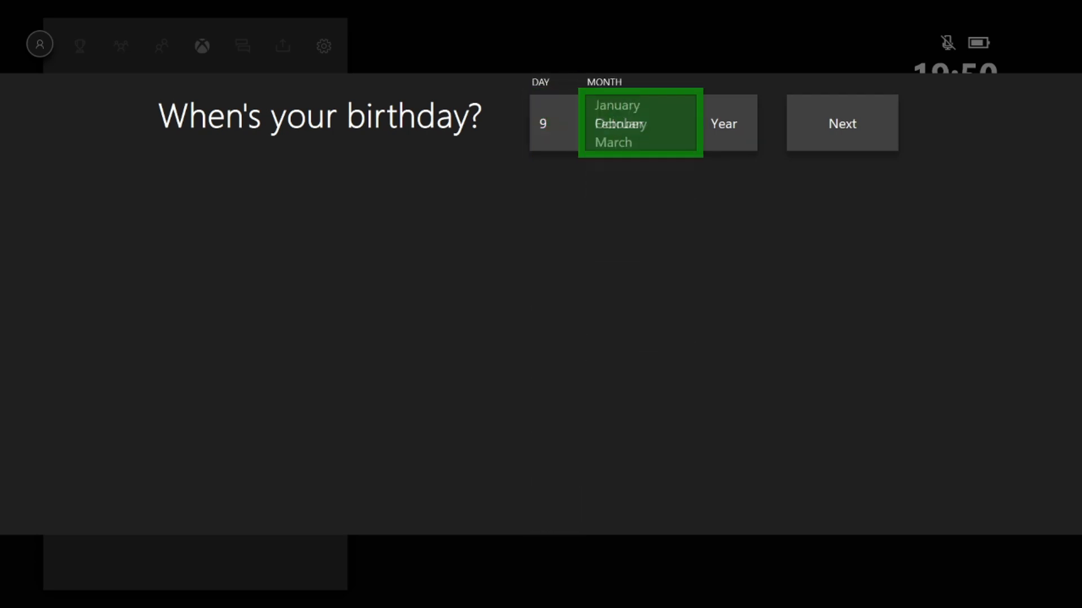
pyautogui.click(723, 123)
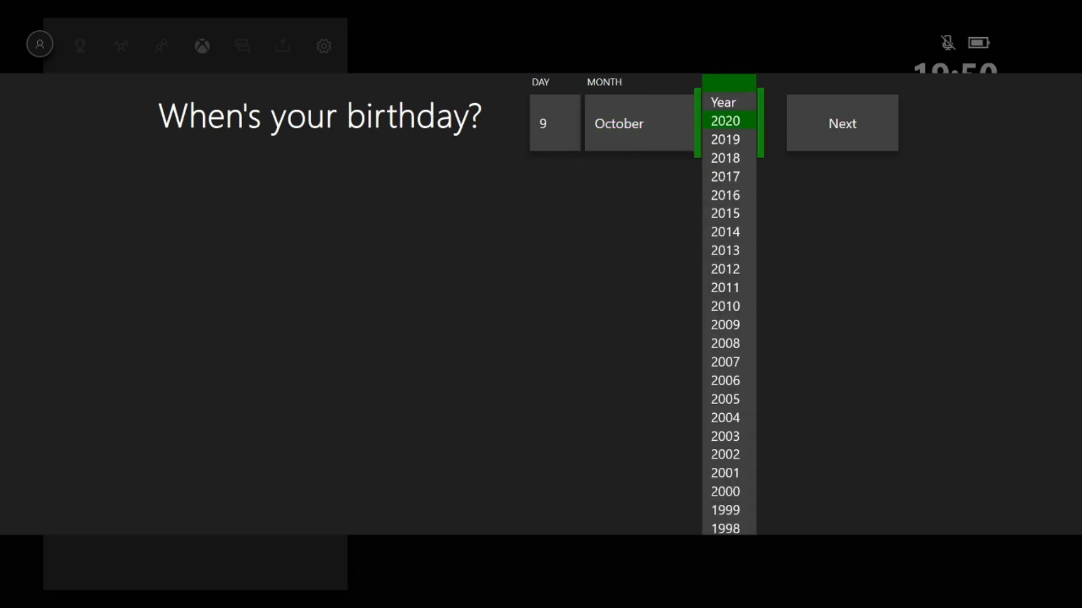
pyautogui.click(725, 305)
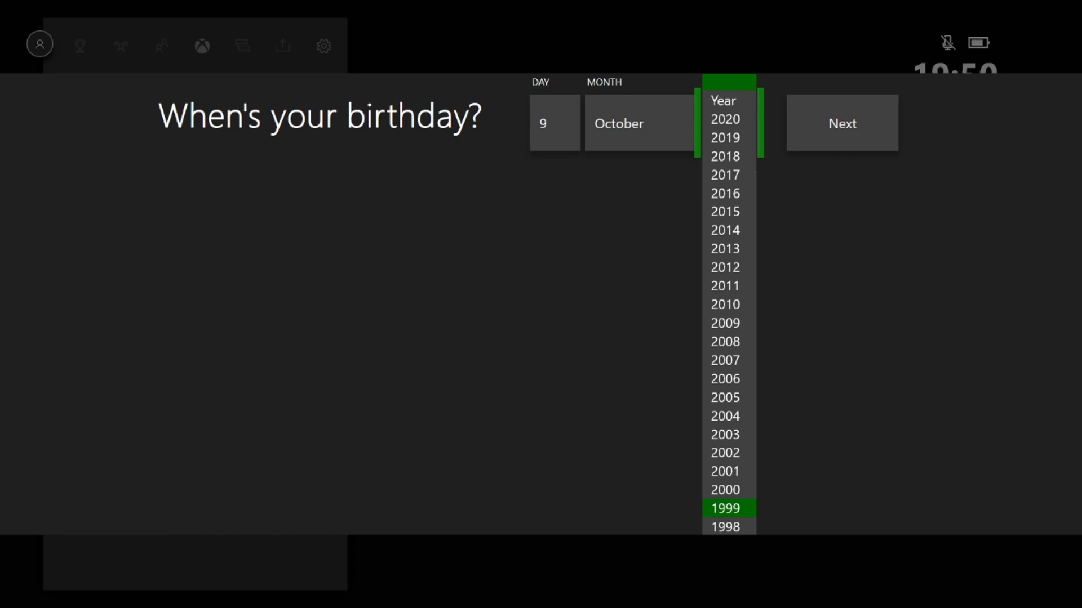
pyautogui.click(725, 452)
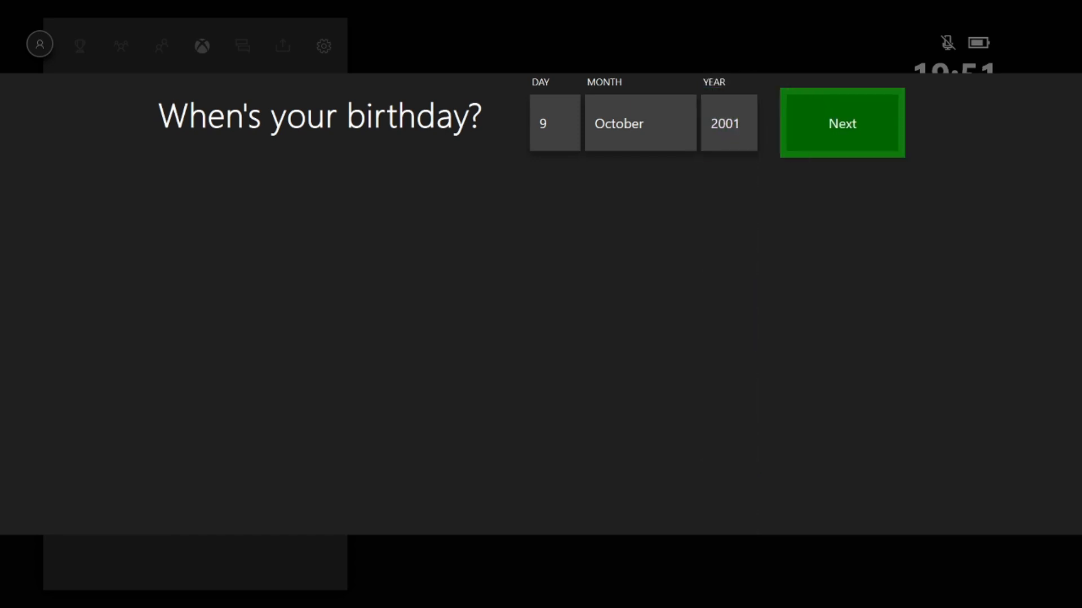
pyautogui.click(841, 123)
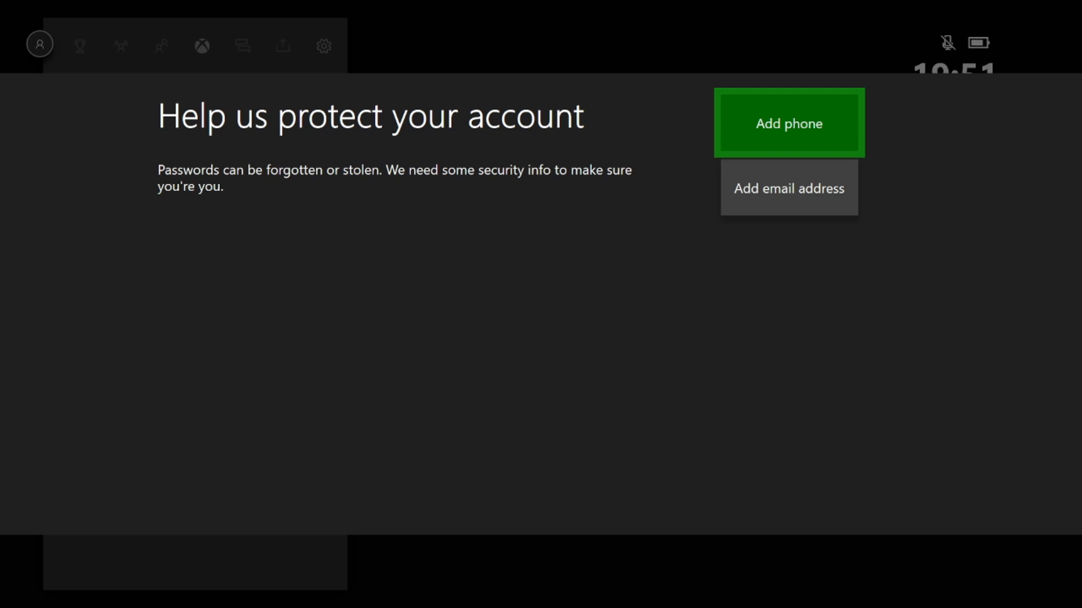
# Enter an alternative recovery email address as security info and submit it.
pyautogui.click(789, 188)
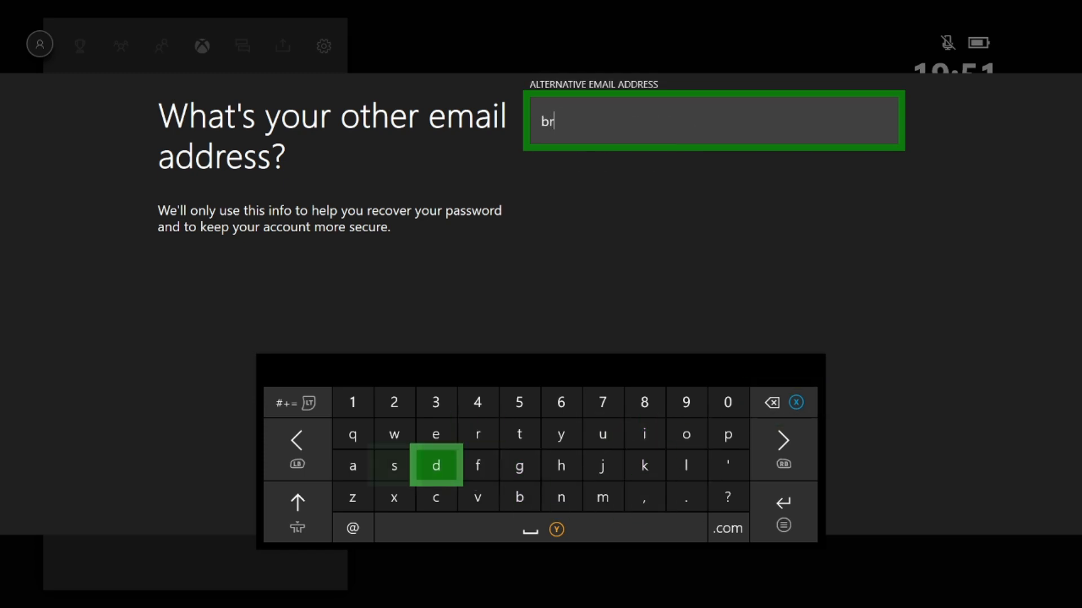
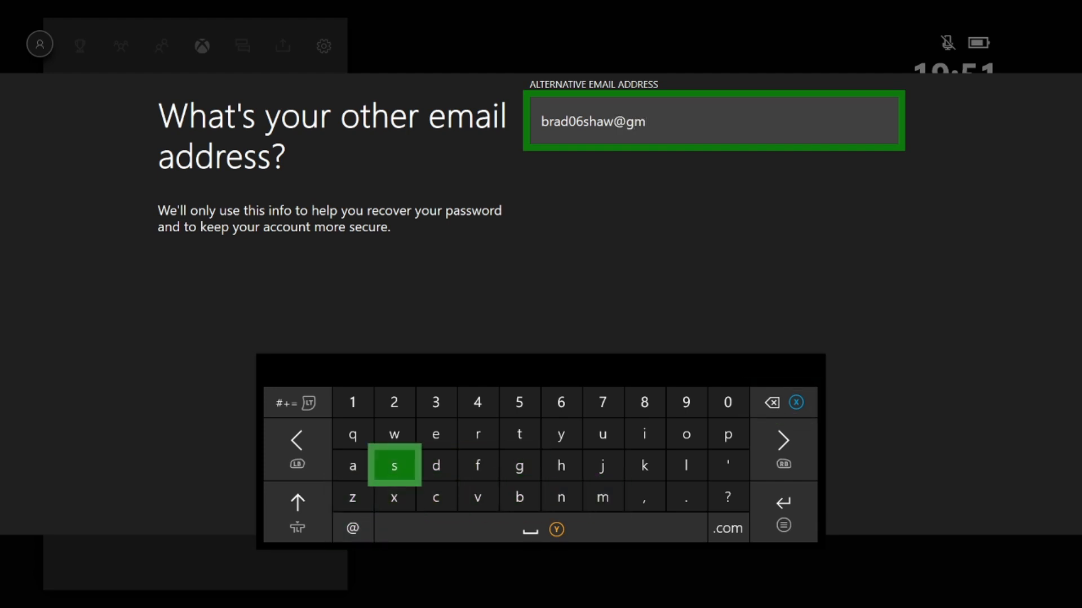
pyautogui.click(685, 465)
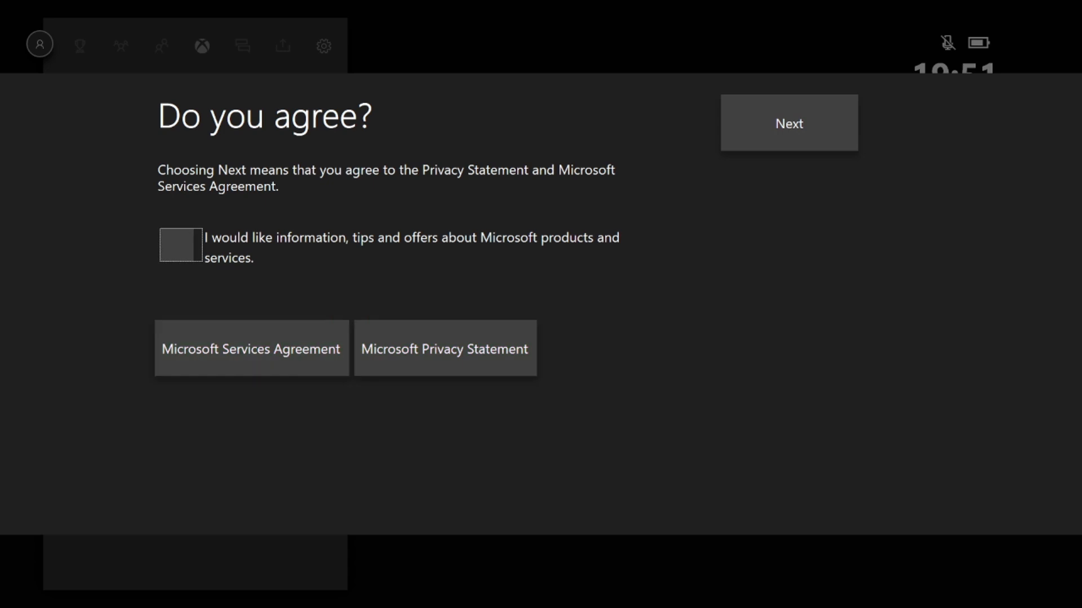
pyautogui.moveTo(445, 347)
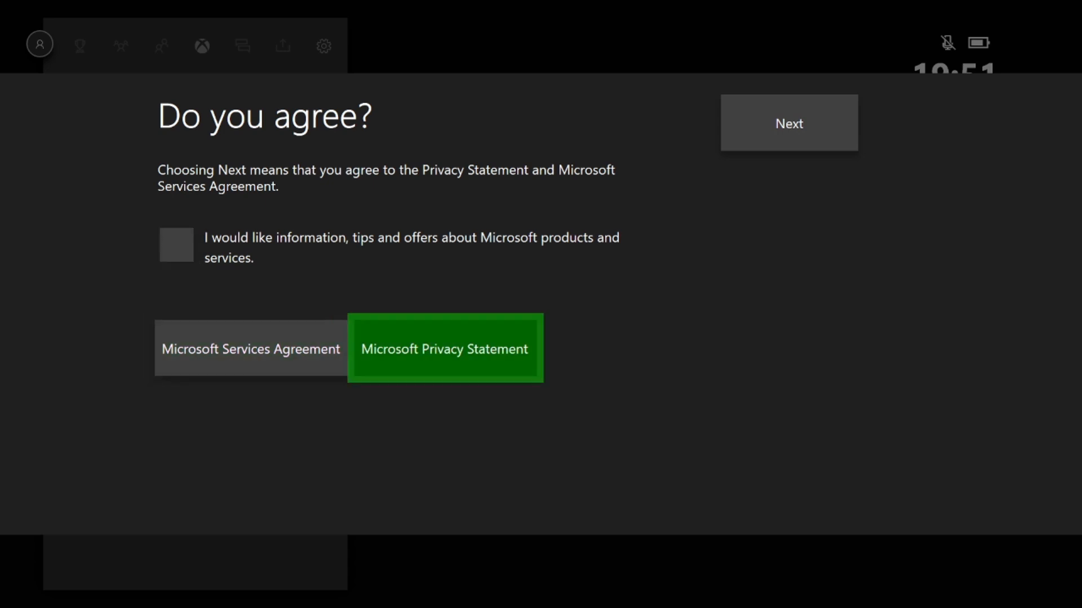
# Accept the Privacy Statement and Services Agreement on the 'Do you agree?' screen.
pyautogui.click(787, 123)
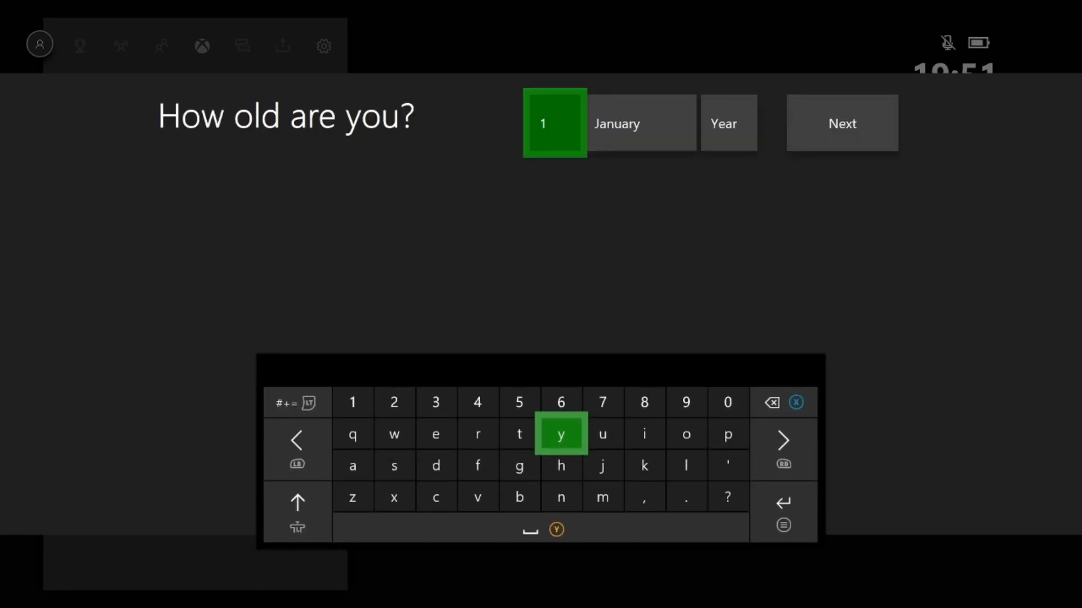
# Enter the birth date 9 October 2001, submit it, and confirm that age.
pyautogui.click(554, 124)
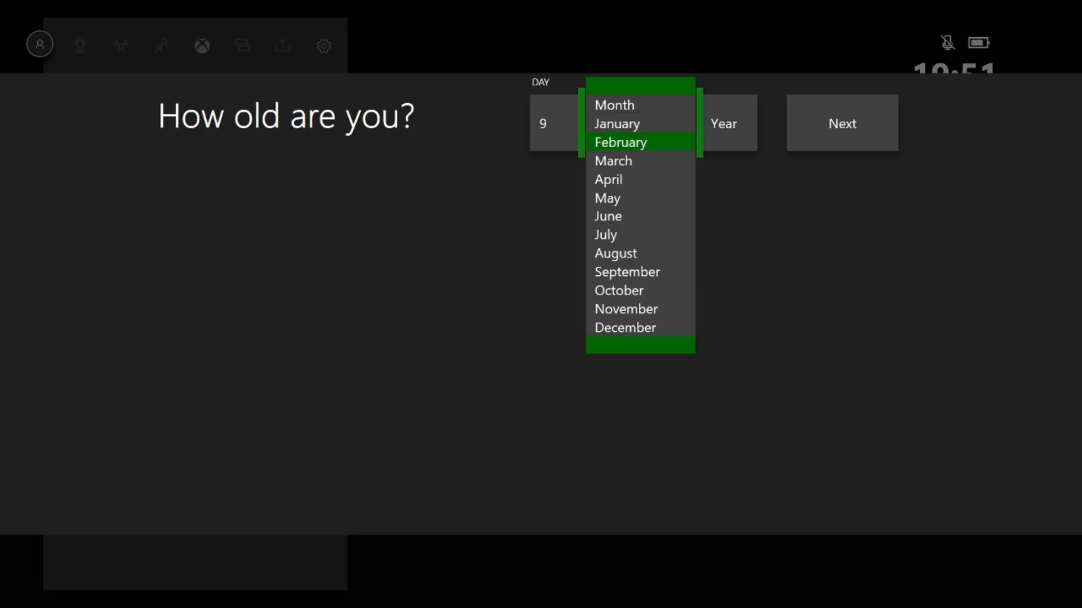
pyautogui.click(618, 291)
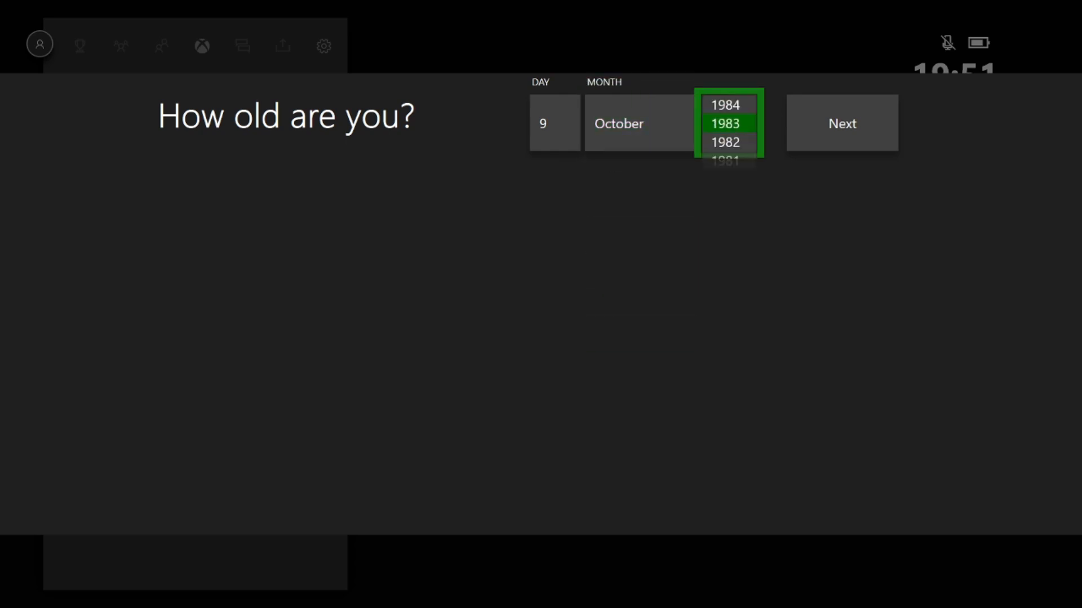
pyautogui.click(724, 123)
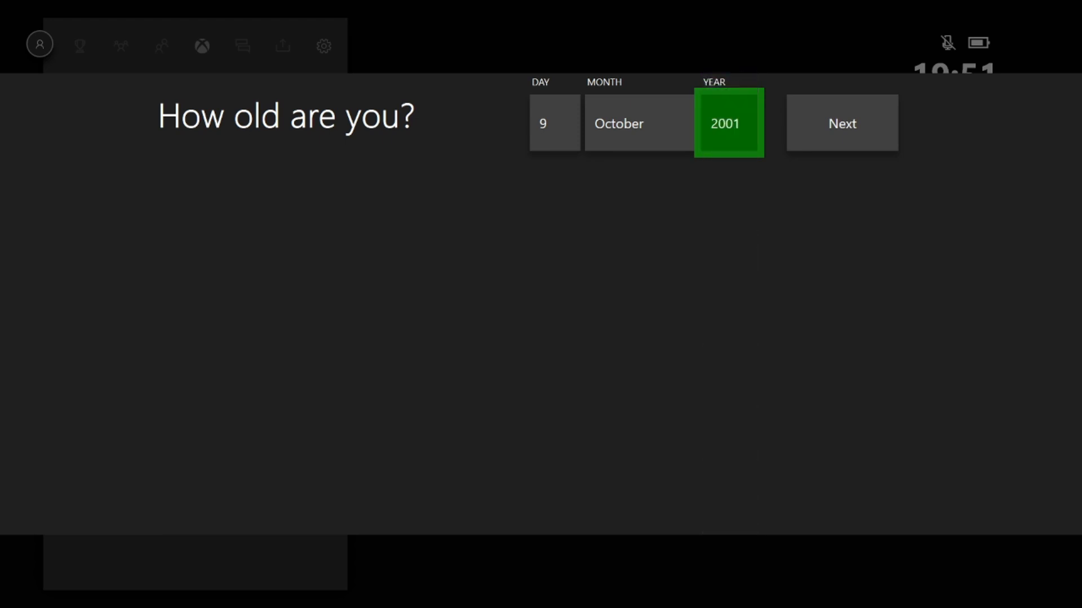
pyautogui.click(841, 122)
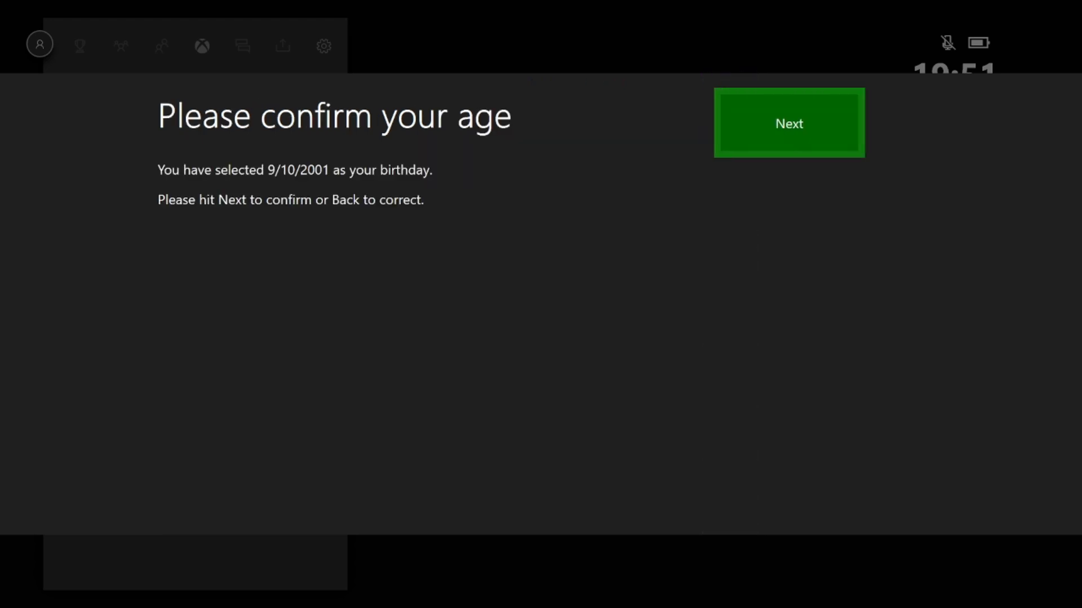
pyautogui.click(788, 122)
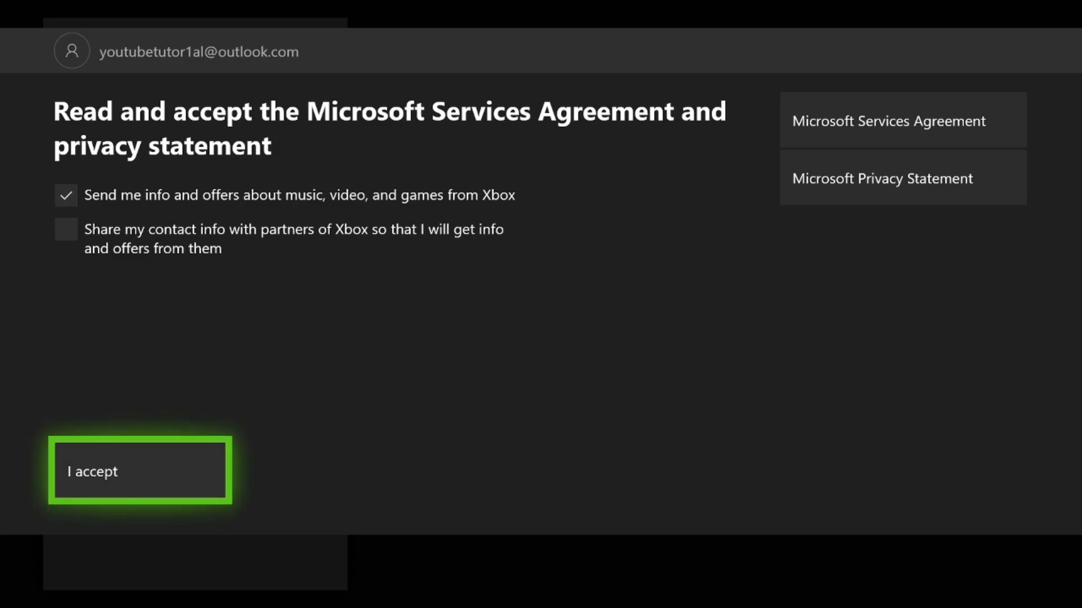
pyautogui.moveTo(66, 229)
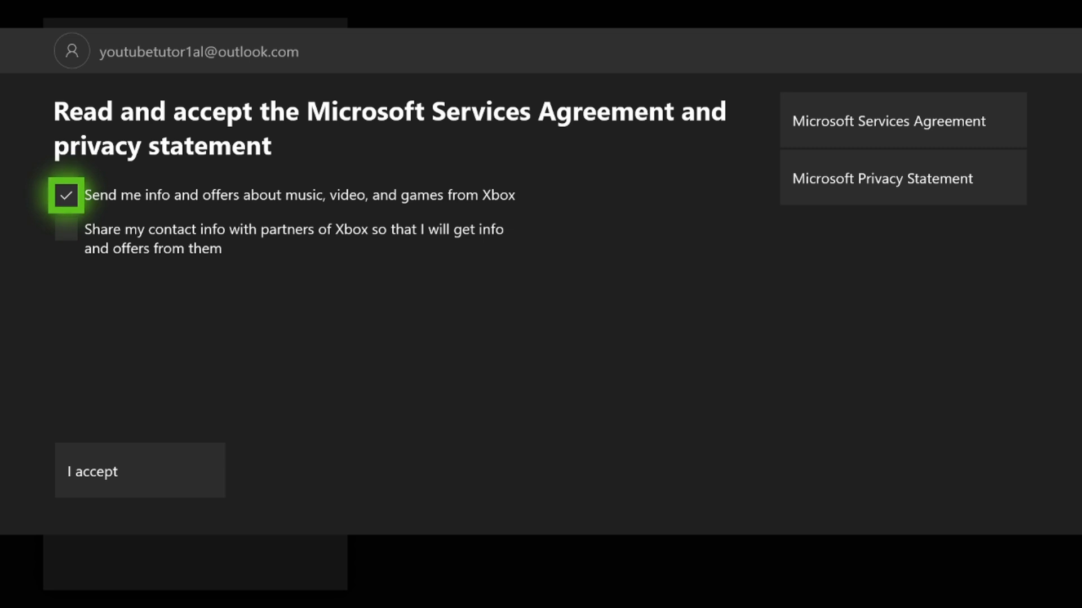
pyautogui.moveTo(139, 471)
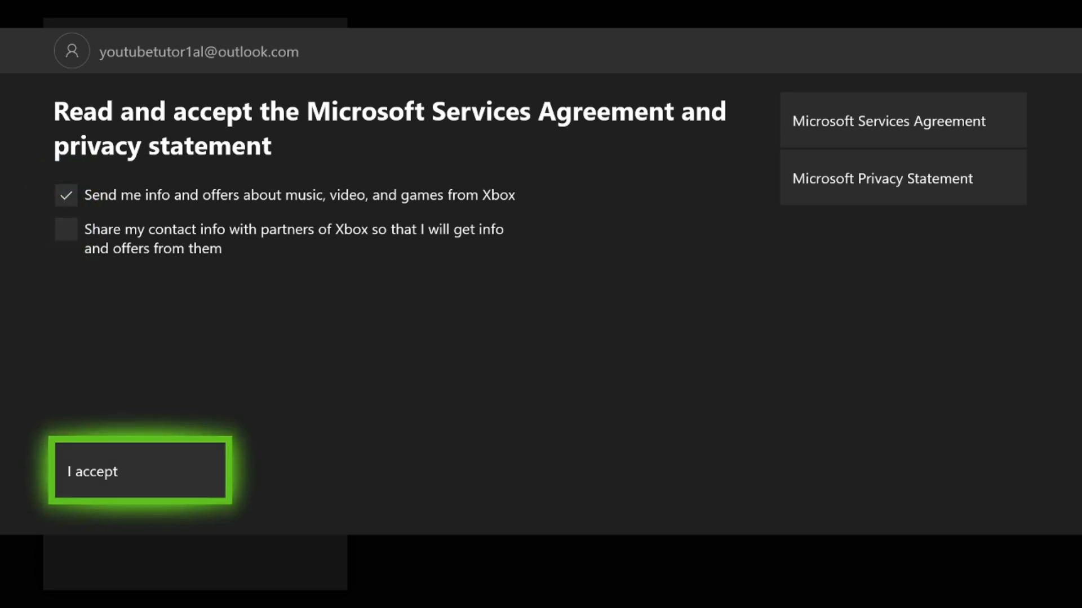
# Select 'I accept' with the Xbox offers box left ticked.
pyautogui.click(140, 471)
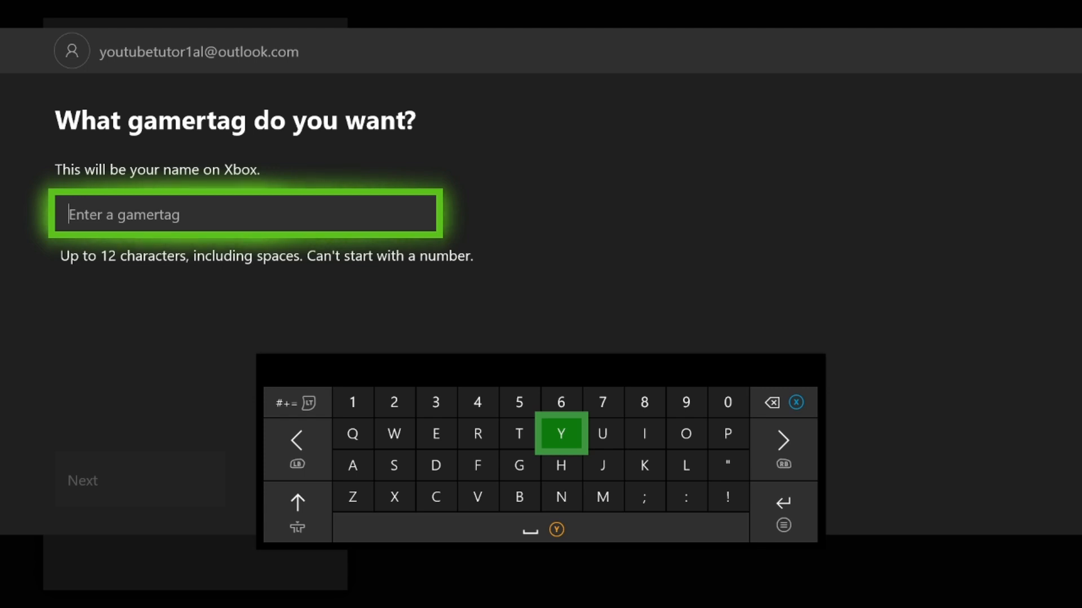
# Enter the gamertag YTTutorial and accept the available YTTutorial#9129.
pyautogui.click(560, 433)
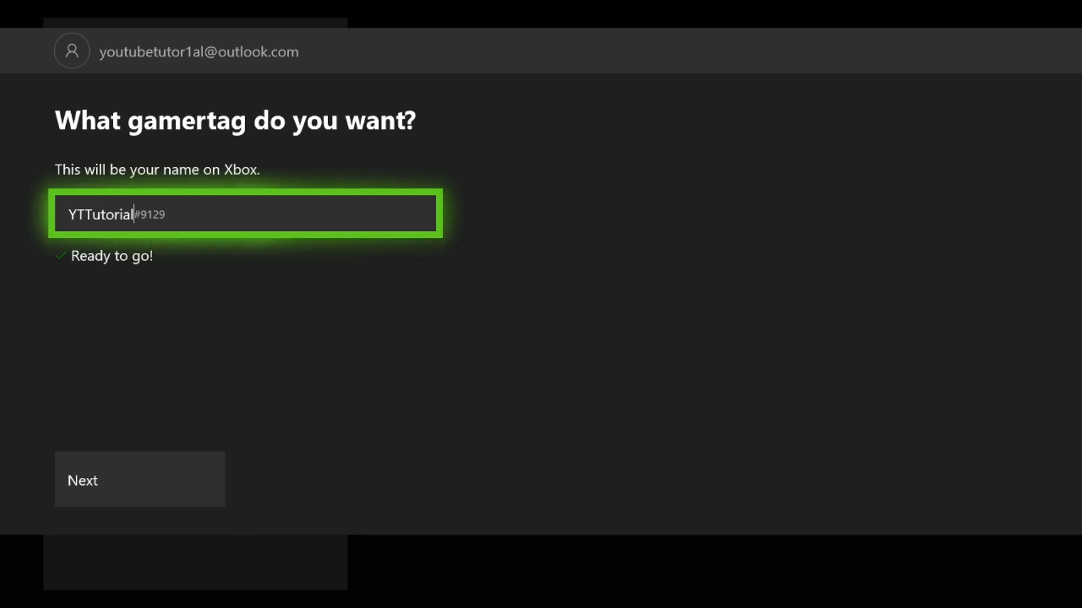
pyautogui.click(139, 479)
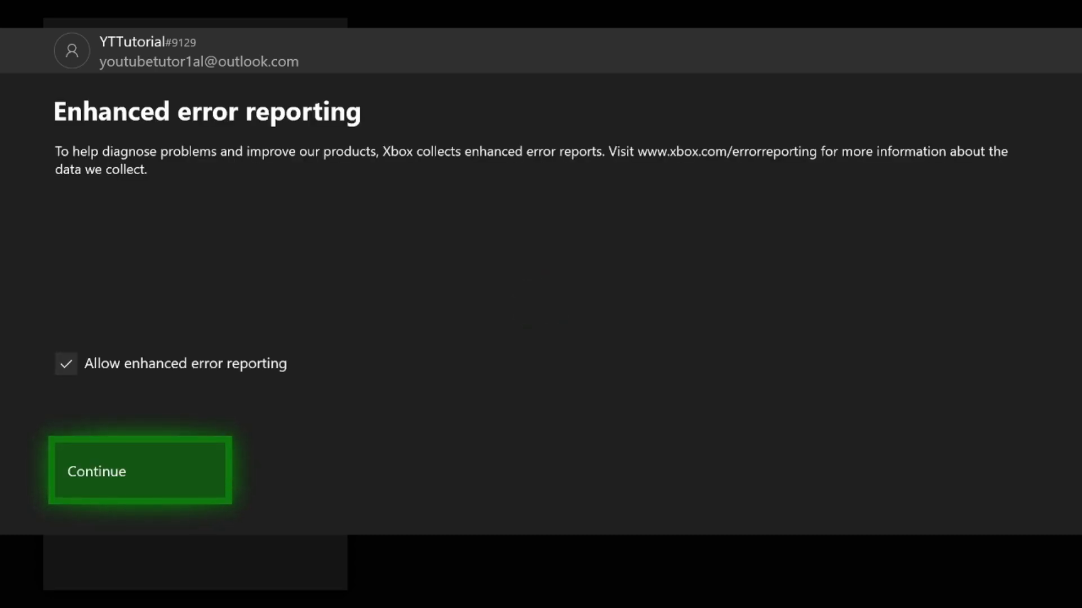
# Continue with enhanced error reporting allowed and choose the 'Lock it down' security preference.
pyautogui.click(140, 471)
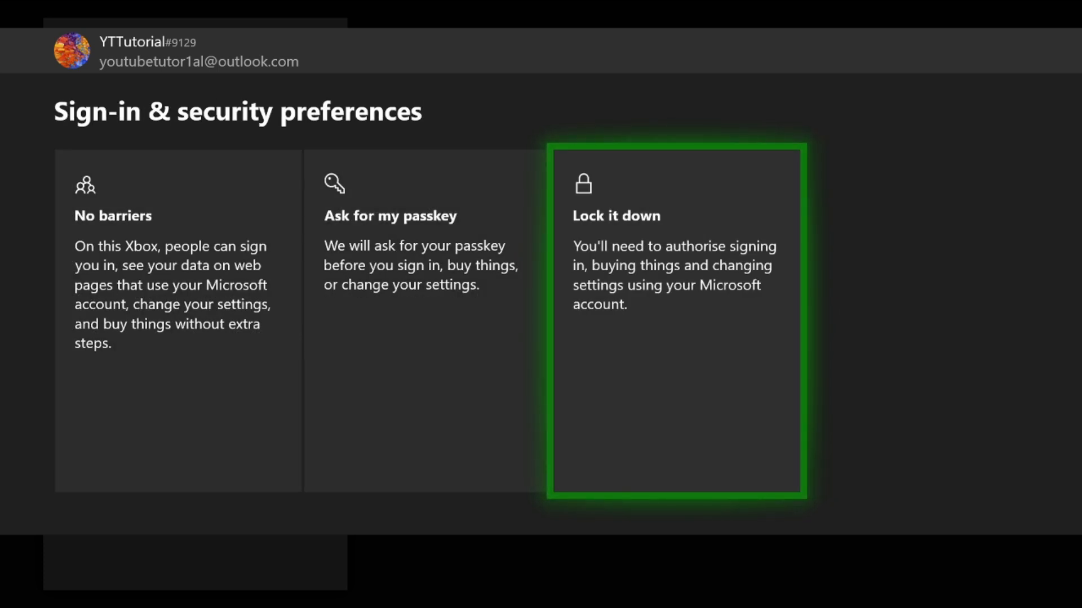
pyautogui.click(677, 317)
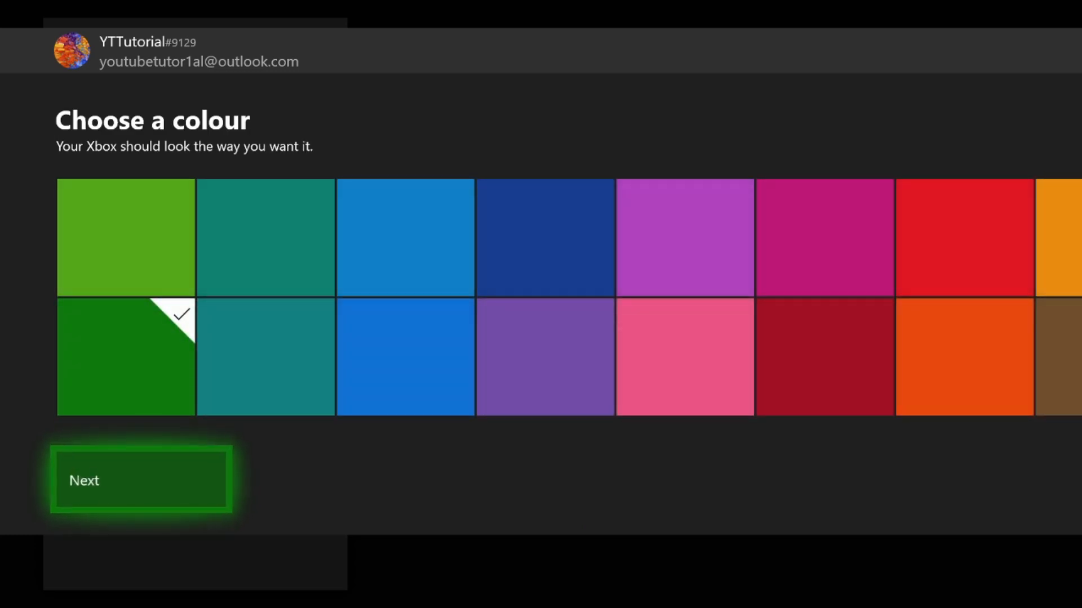
# Confirm the green profile colour and accept the 'Here is how you look on Xbox' preview.
pyautogui.click(140, 479)
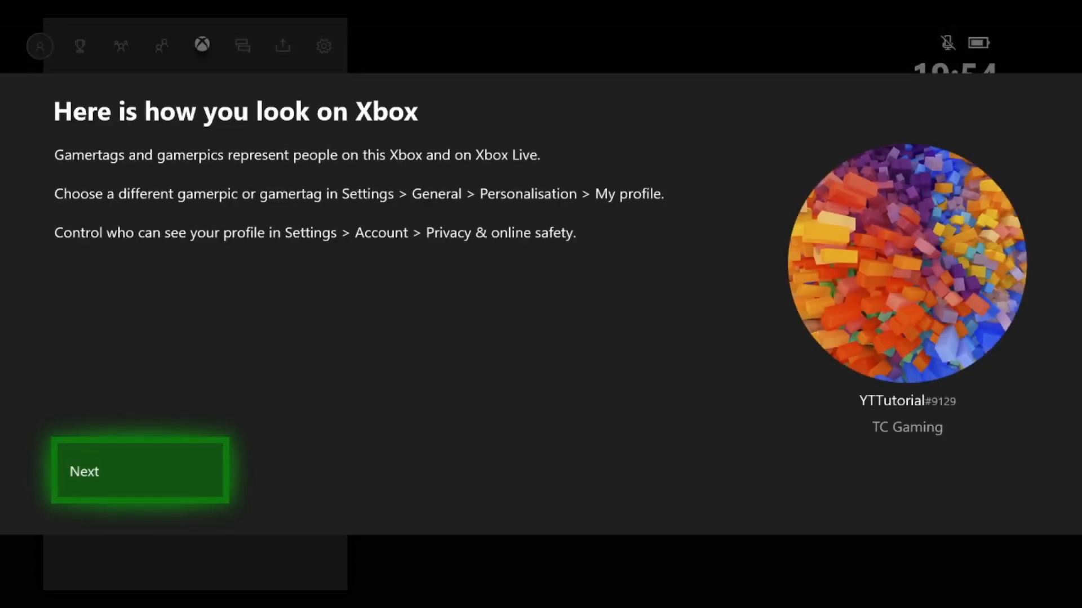
pyautogui.click(140, 471)
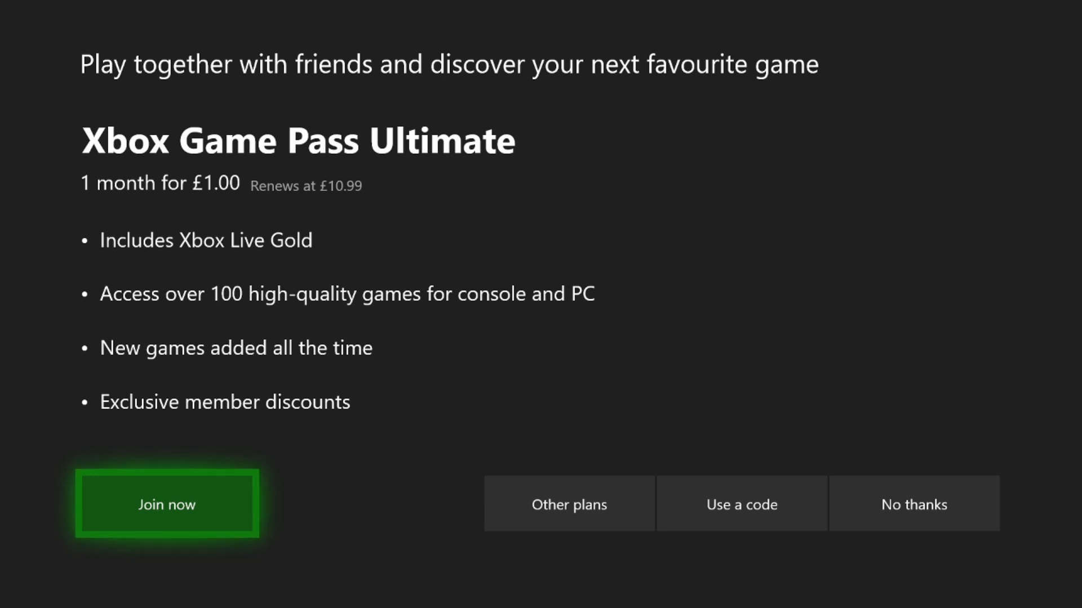
pyautogui.moveTo(569, 504)
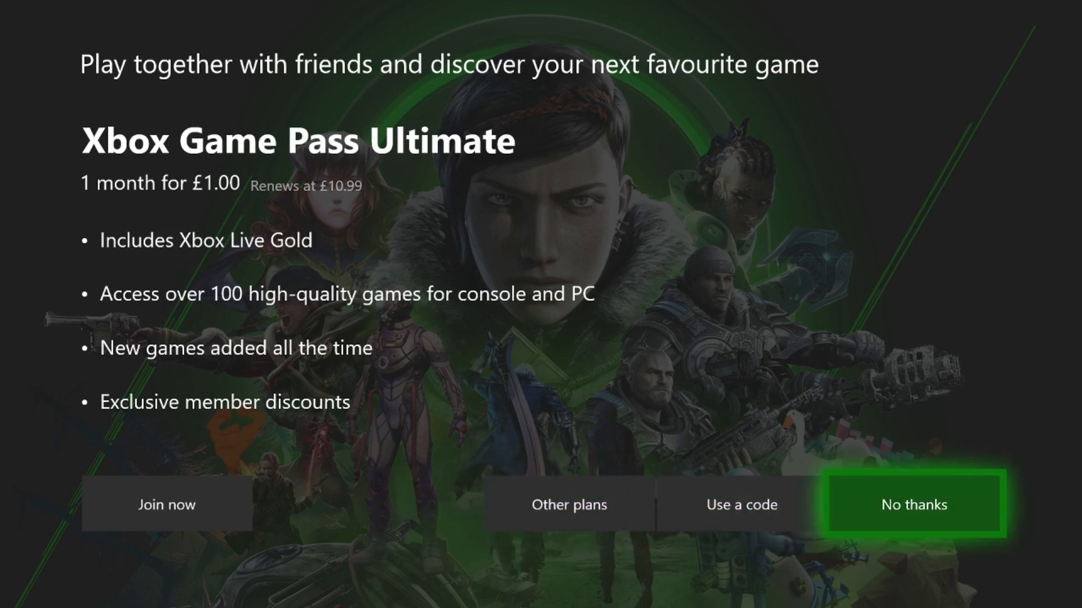
# Choose 'No thanks' to skip Xbox Game Pass Ultimate.
pyautogui.click(913, 504)
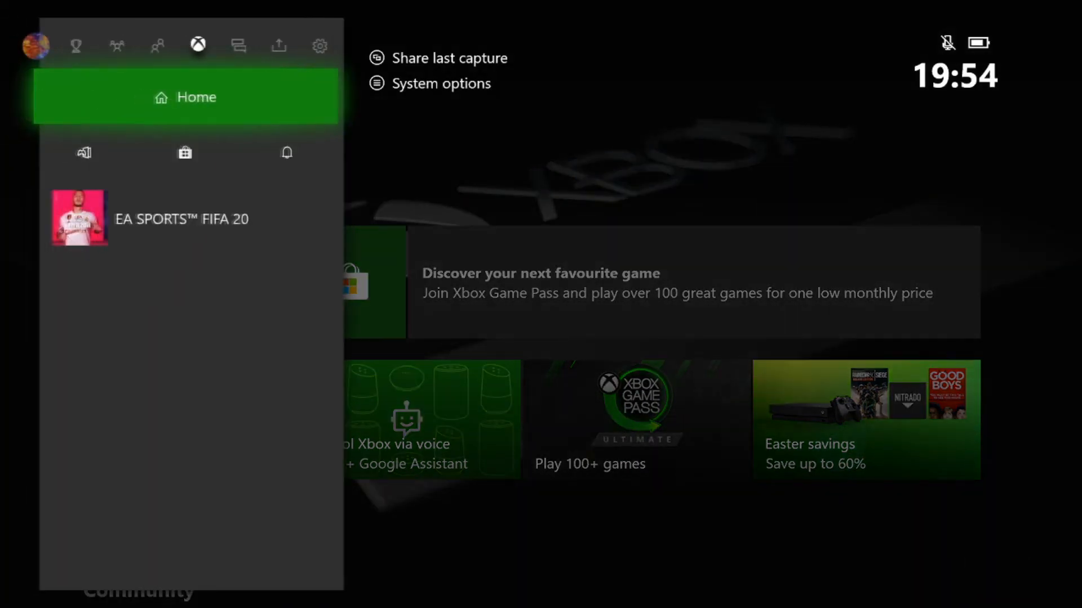
# Browse the People, profile and Home guide tabs, then open YTTutorial#9129's profile page.
pyautogui.click(160, 45)
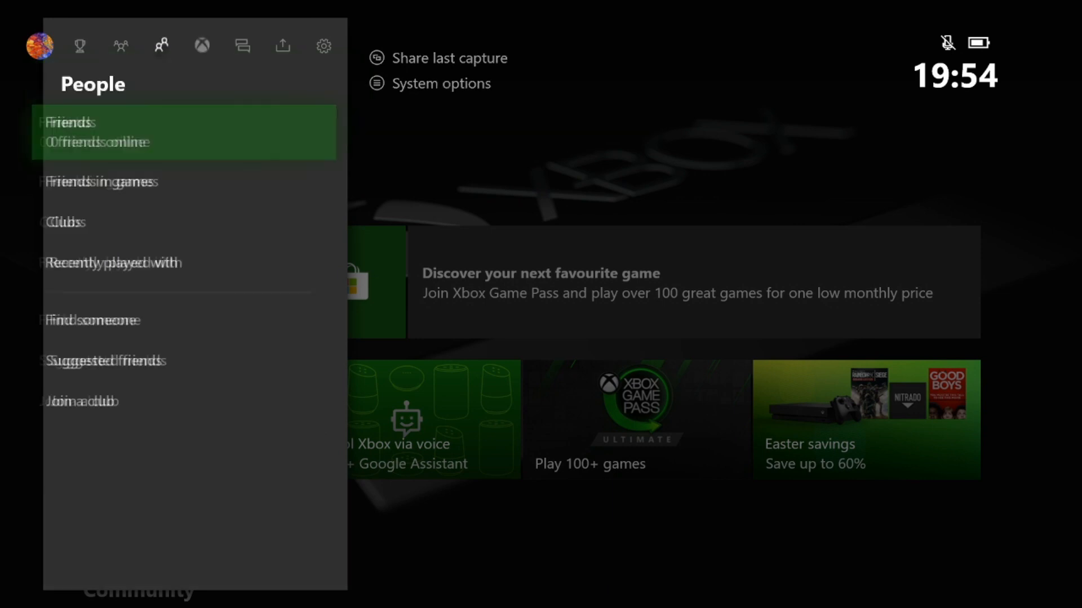
pyautogui.click(40, 45)
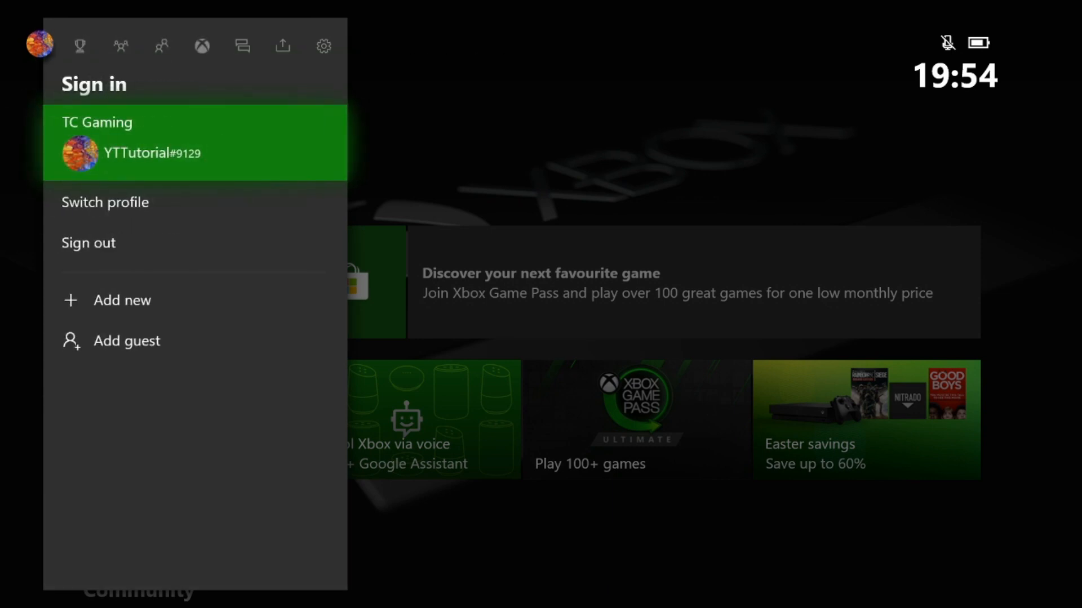
pyautogui.click(202, 46)
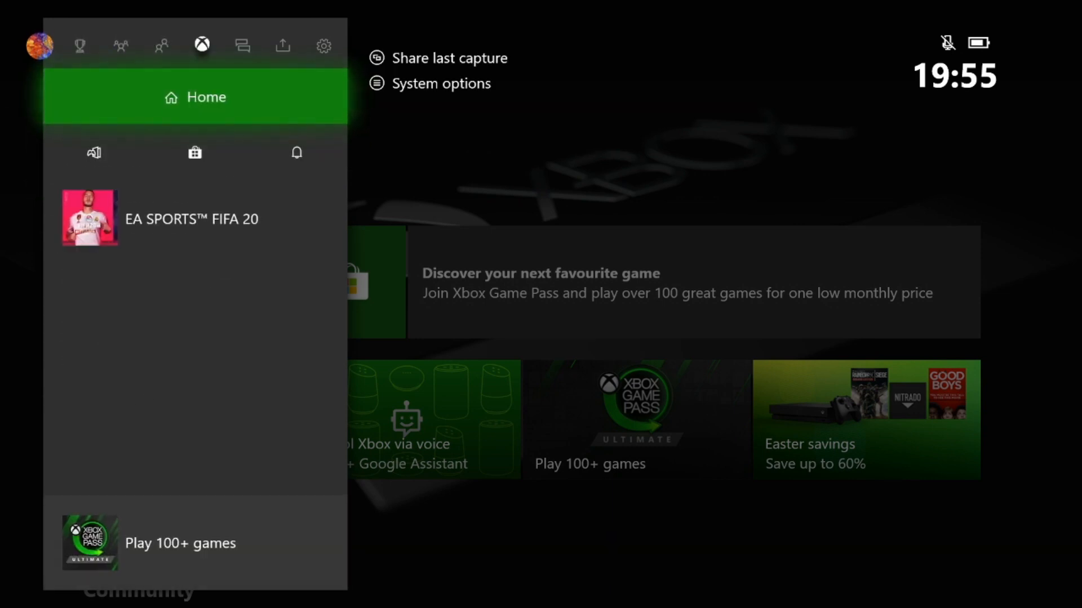
pyautogui.click(39, 45)
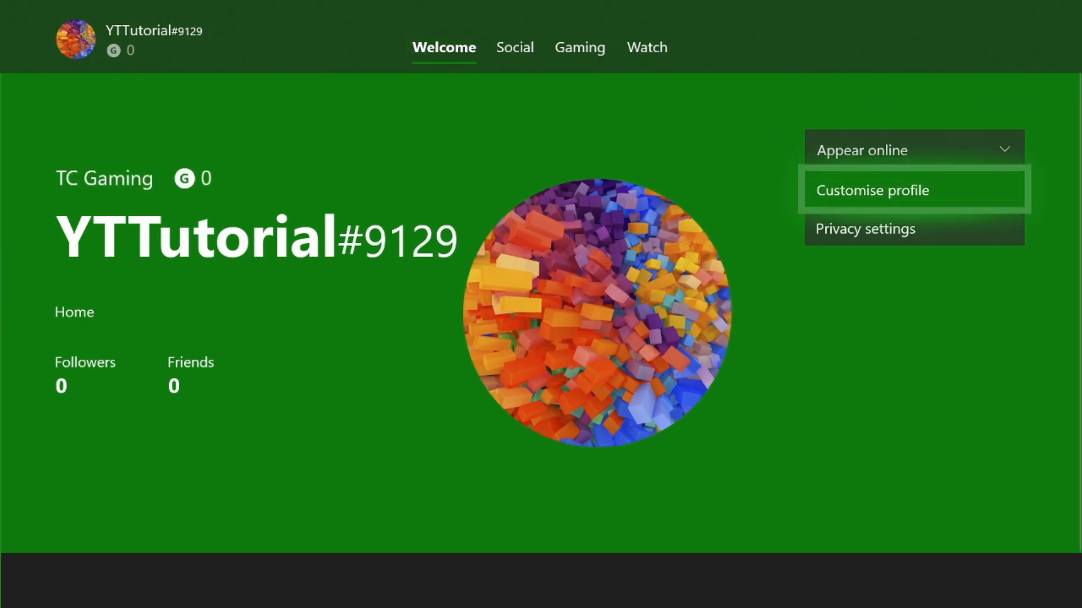
pyautogui.click(872, 190)
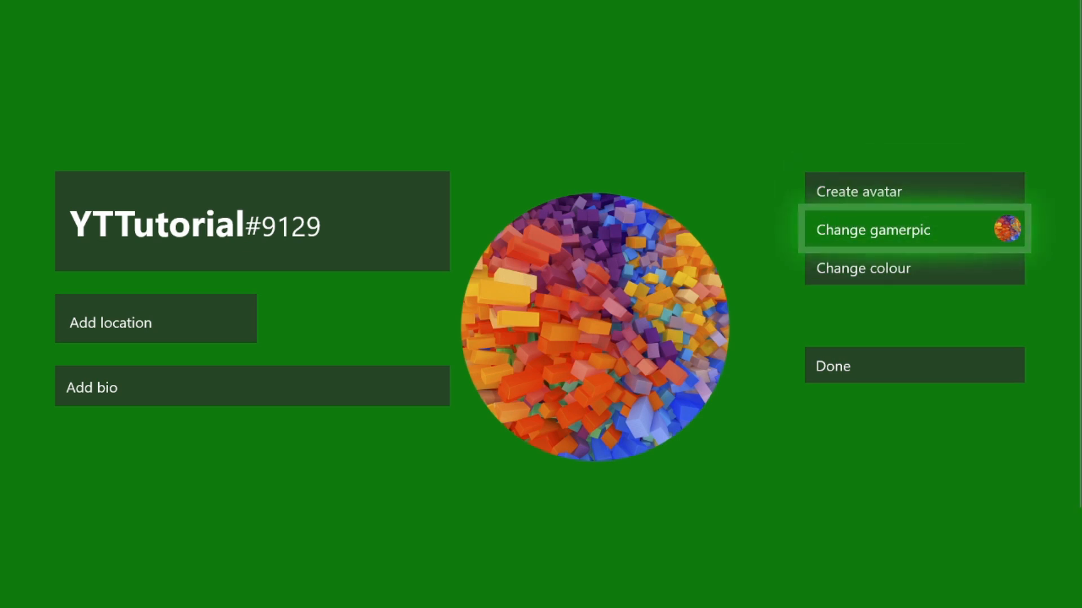
pyautogui.moveTo(913, 365)
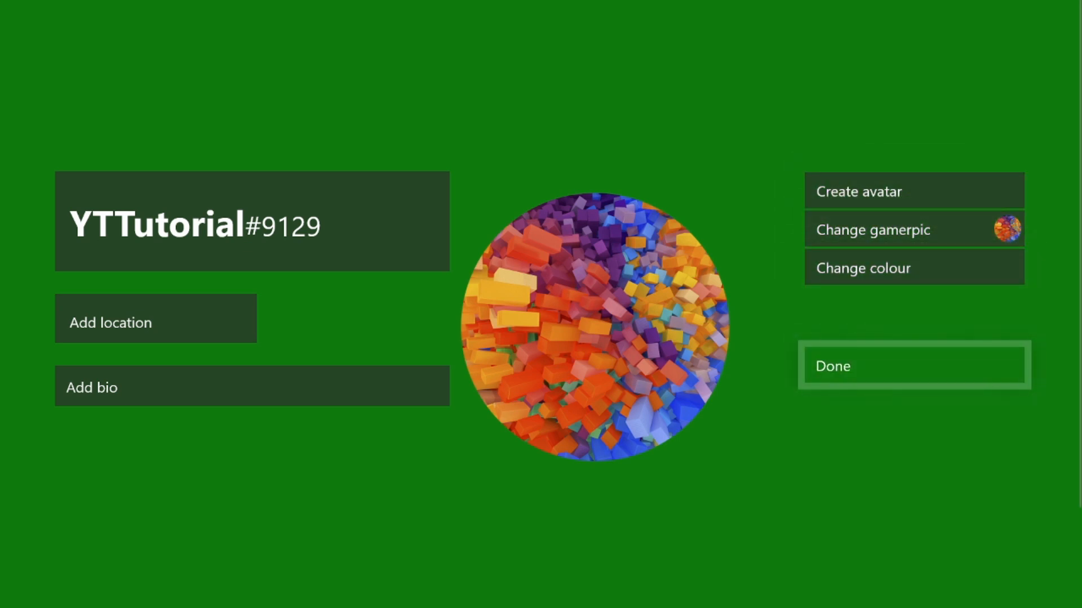
pyautogui.click(912, 366)
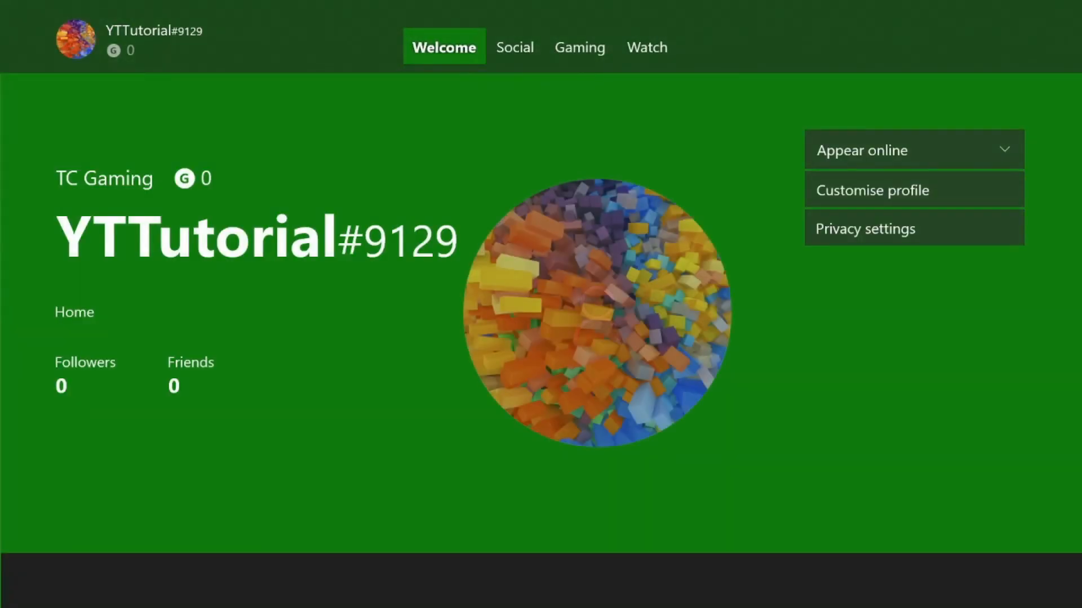